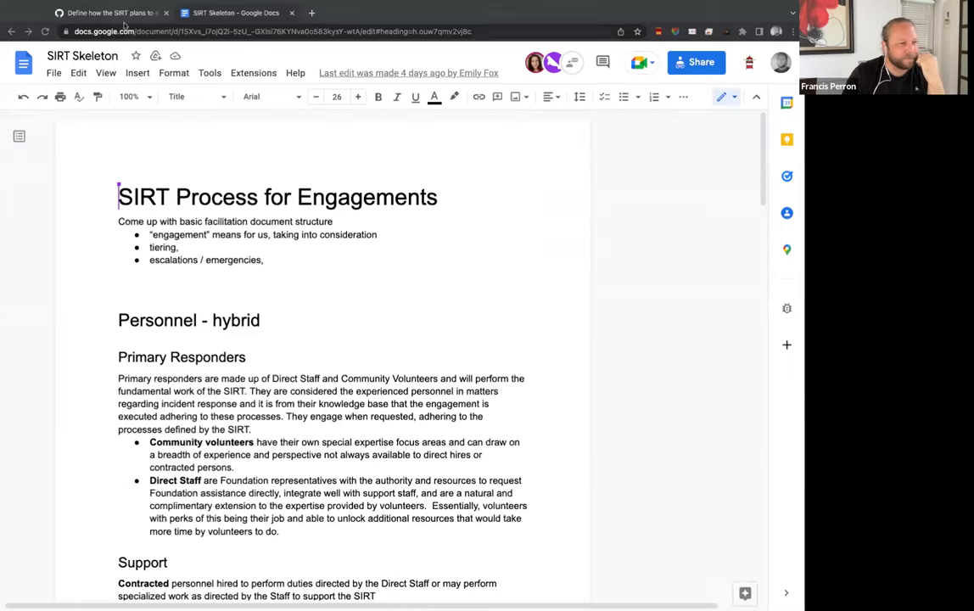
Step: Cross-check the GitHub issue about SIRT engagements against the SIRT engagements document
{"action": "left_click", "coordinate": [110, 13]}
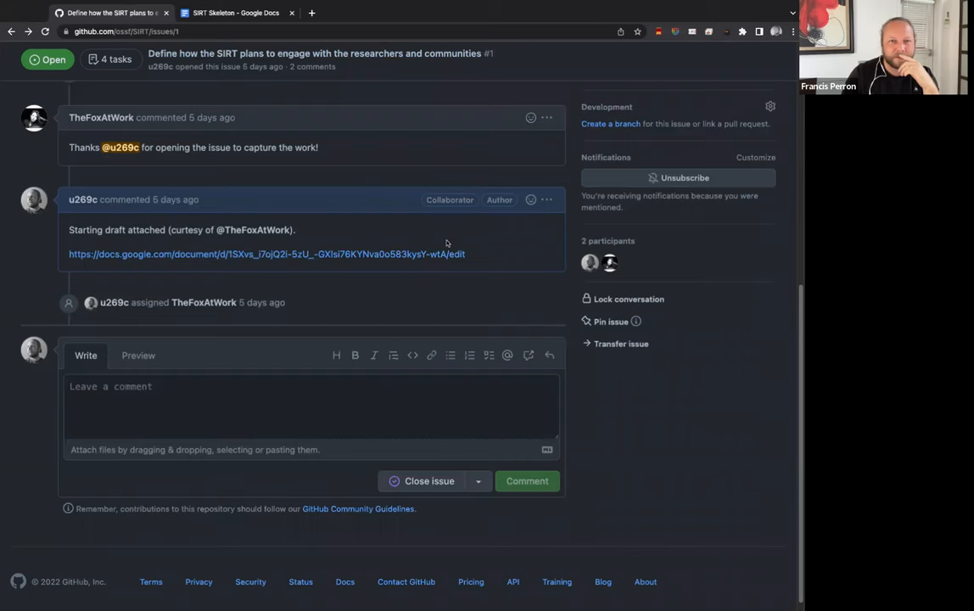
{"action": "scroll", "scroll_direction": "up", "scroll_amount": 3}
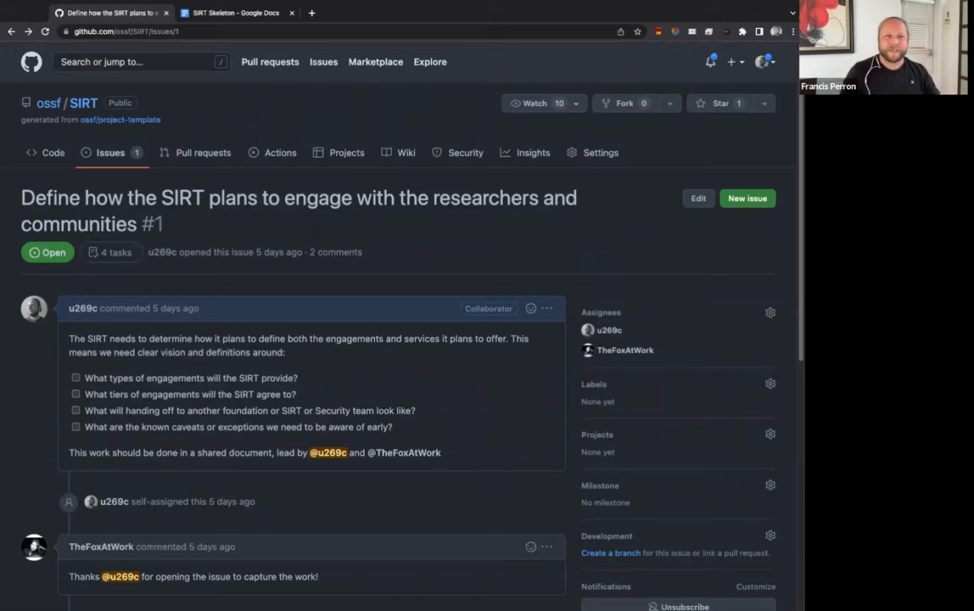
{"action": "scroll", "scroll_direction": "down", "scroll_amount": 3}
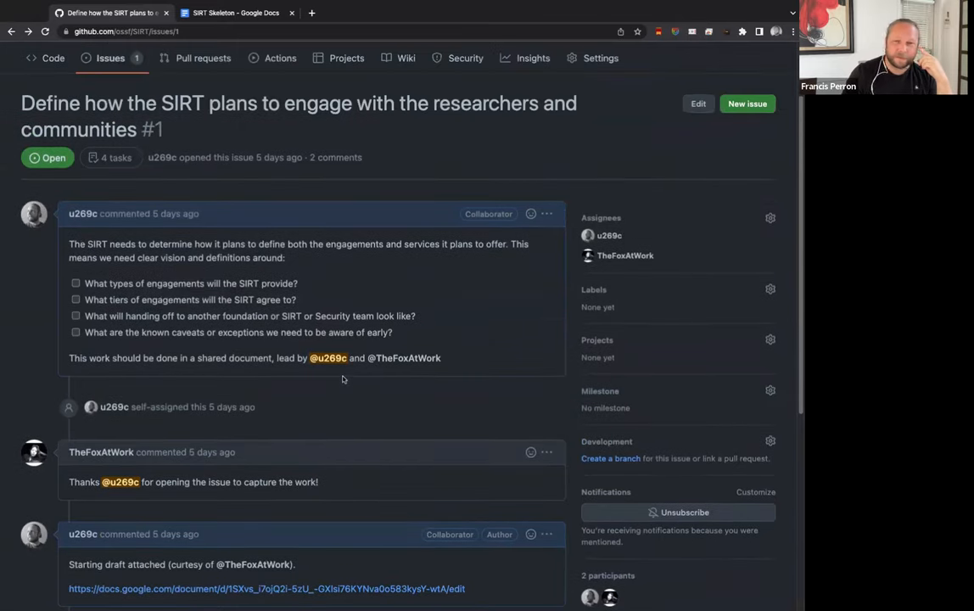
{"action": "mouse_move", "coordinate": [313, 404]}
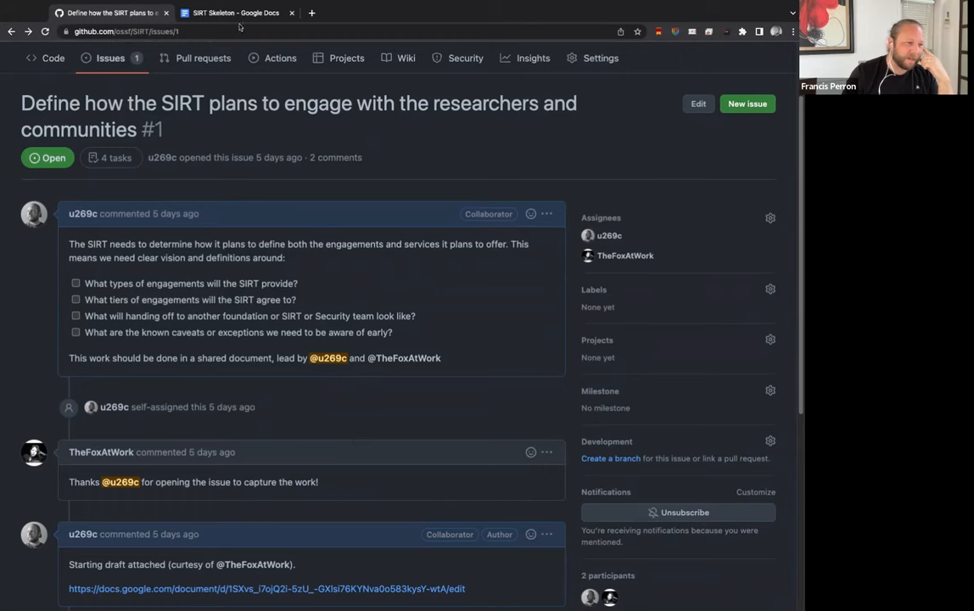
{"action": "left_click", "coordinate": [237, 13]}
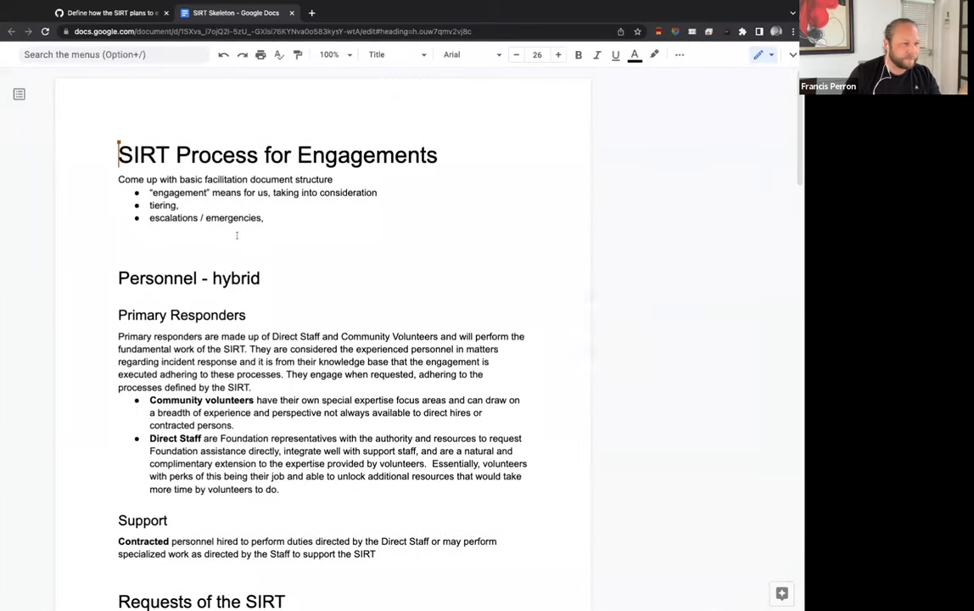
{"action": "left_click", "coordinate": [111, 13]}
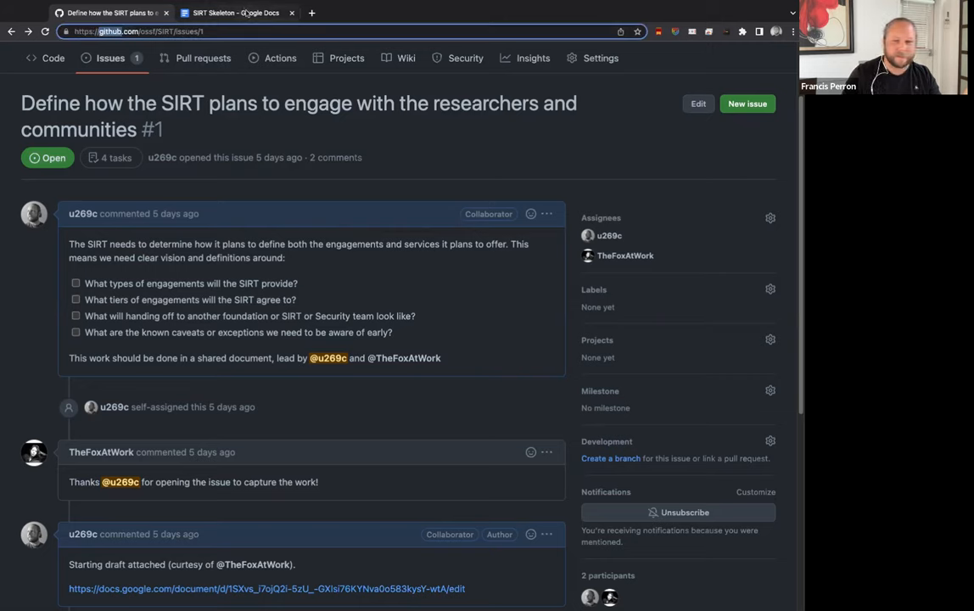
{"action": "left_click", "coordinate": [244, 13]}
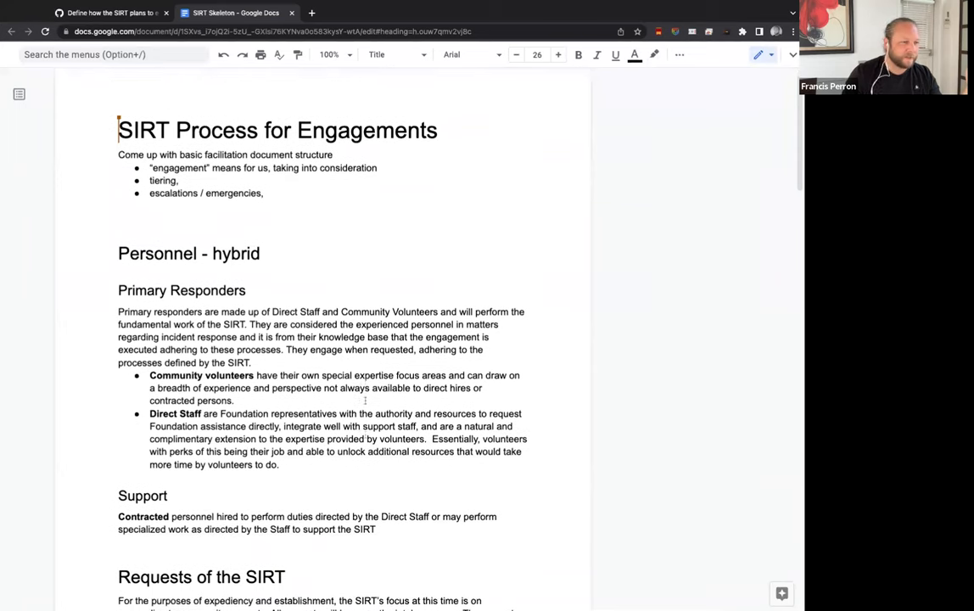
Step: Read down through intake to the Services and offerings heading and the escalation sections
{"action": "scroll", "scroll_direction": "down", "scroll_amount": 3}
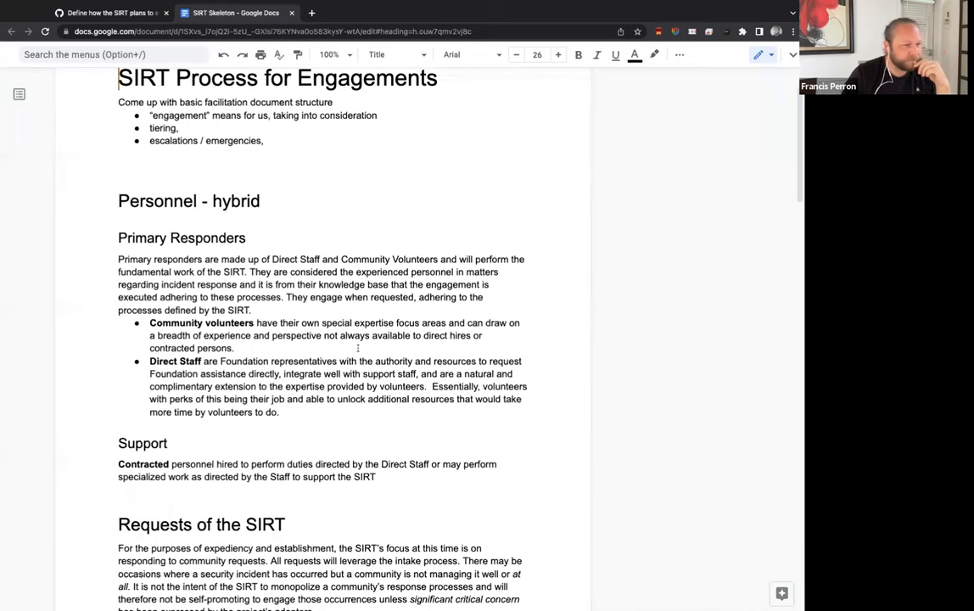
{"action": "scroll", "scroll_direction": "down", "scroll_amount": 3}
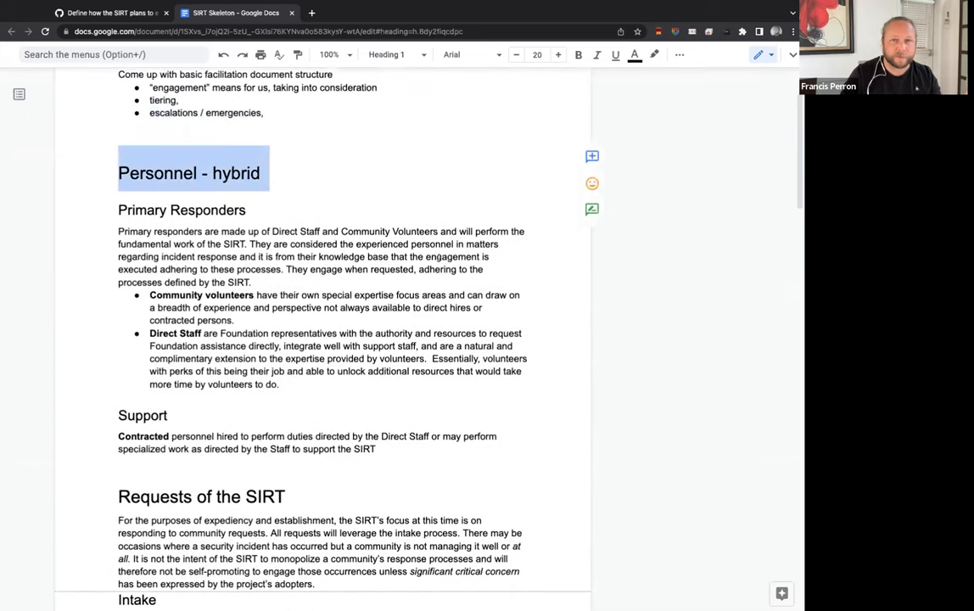
{"action": "scroll", "scroll_direction": "down", "scroll_amount": 3}
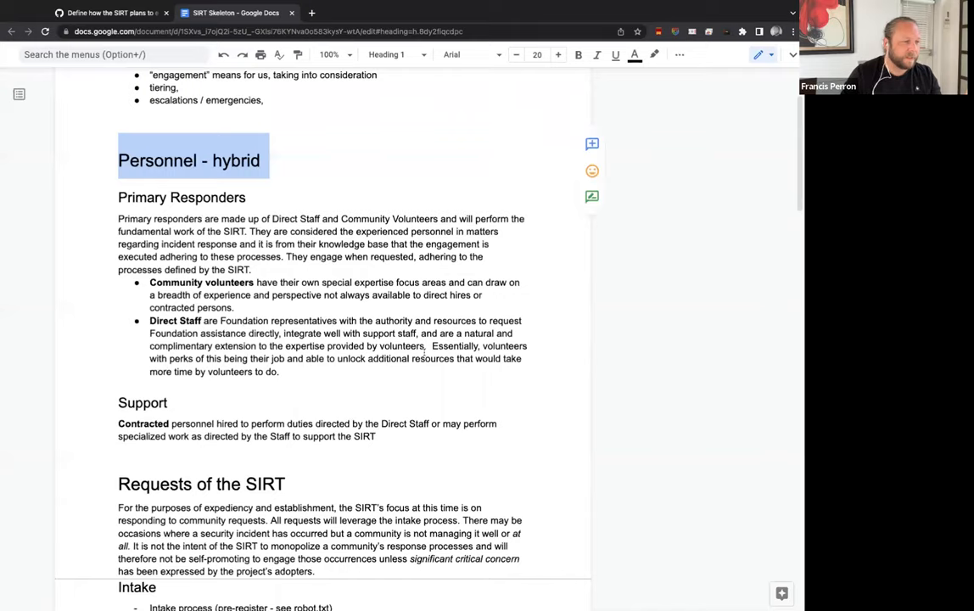
{"action": "scroll", "scroll_direction": "down", "scroll_amount": 3}
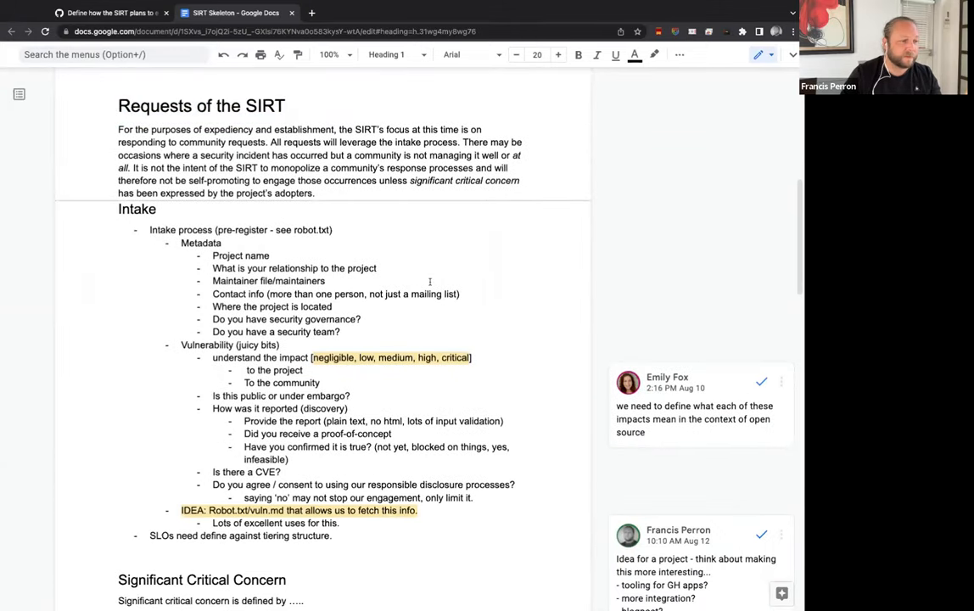
{"action": "scroll", "scroll_direction": "down", "scroll_amount": 3}
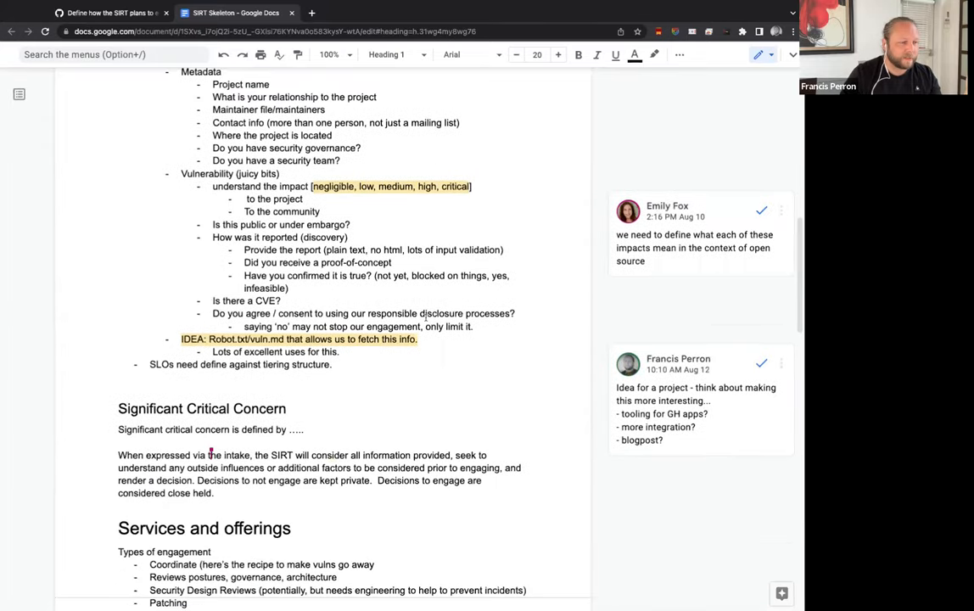
{"action": "scroll", "scroll_direction": "down", "scroll_amount": 3}
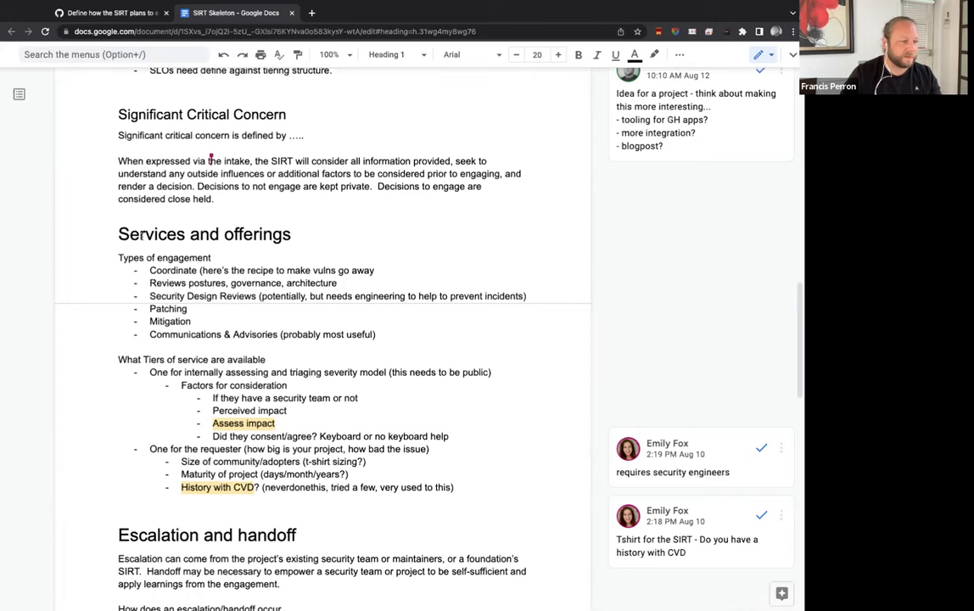
{"action": "double_click", "coordinate": [204, 234]}
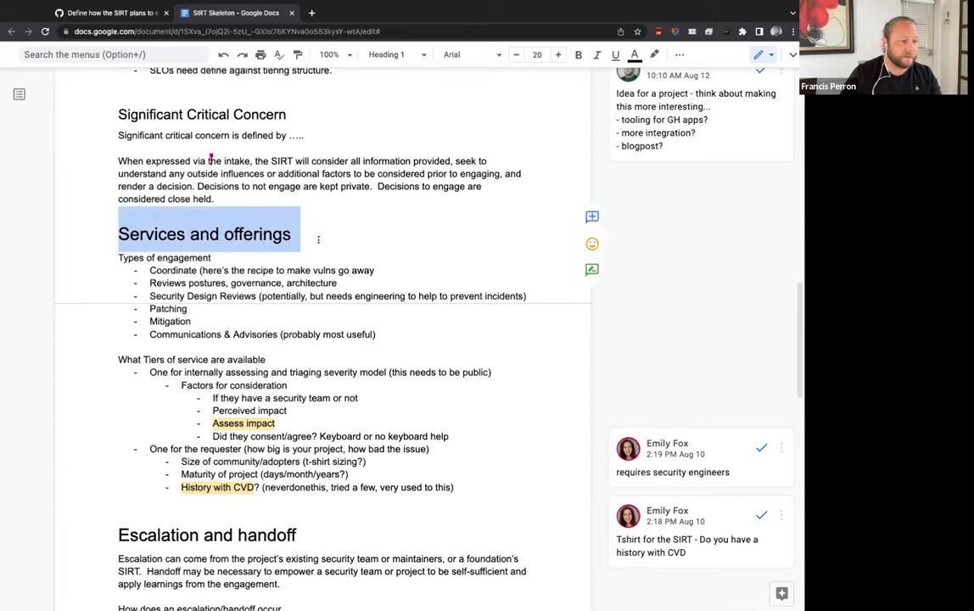
{"action": "mouse_move", "coordinate": [339, 420]}
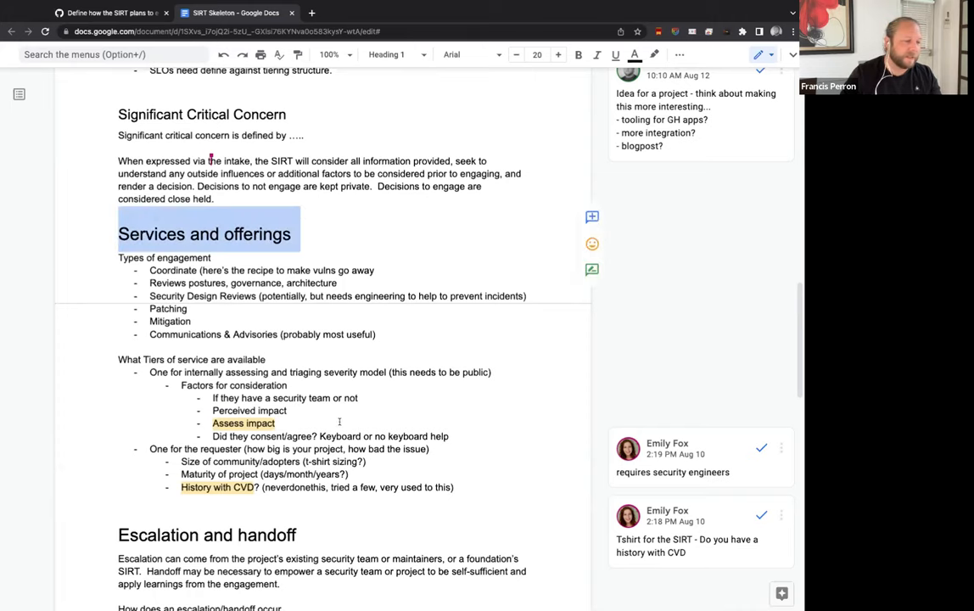
{"action": "scroll", "scroll_direction": "down", "scroll_amount": 3}
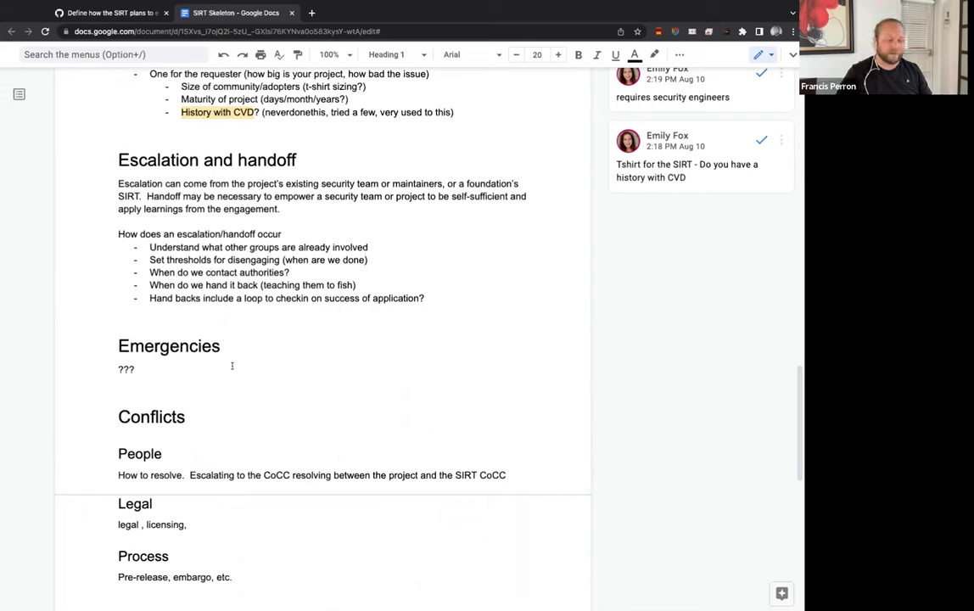
{"action": "mouse_move", "coordinate": [239, 370]}
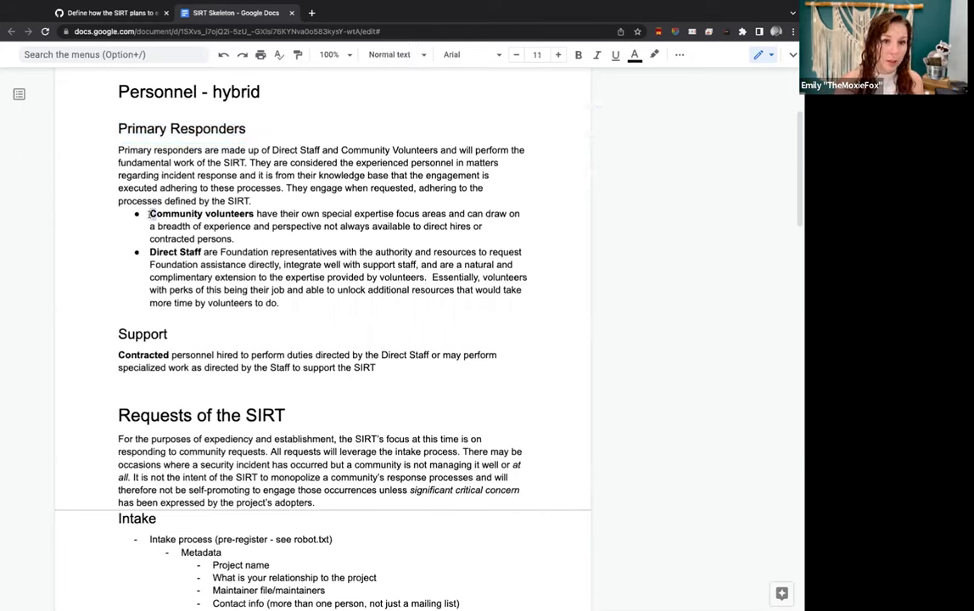
{"action": "left_click_drag", "start_coordinate": [150, 213], "coordinate": [278, 214]}
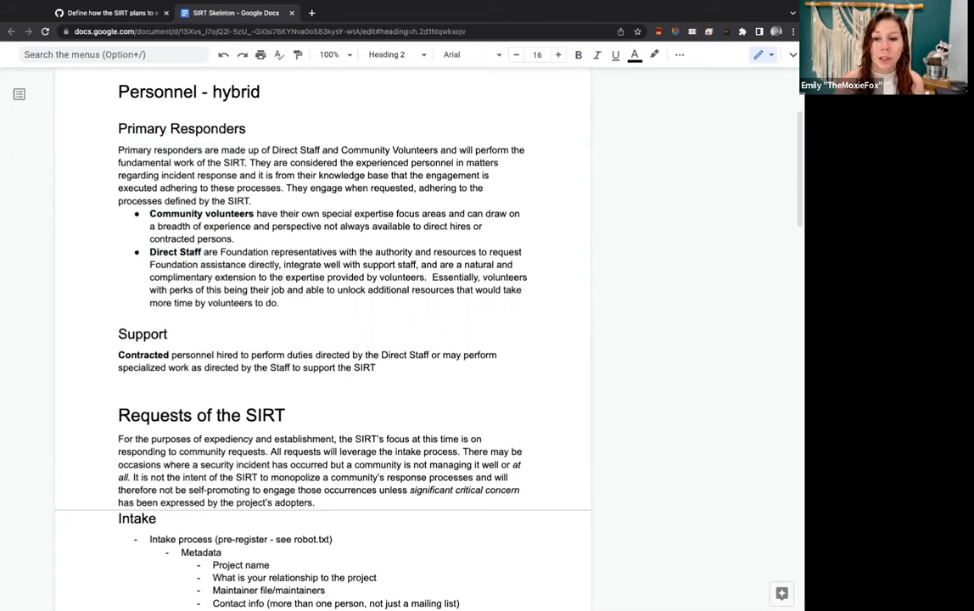
{"action": "left_click", "coordinate": [166, 333]}
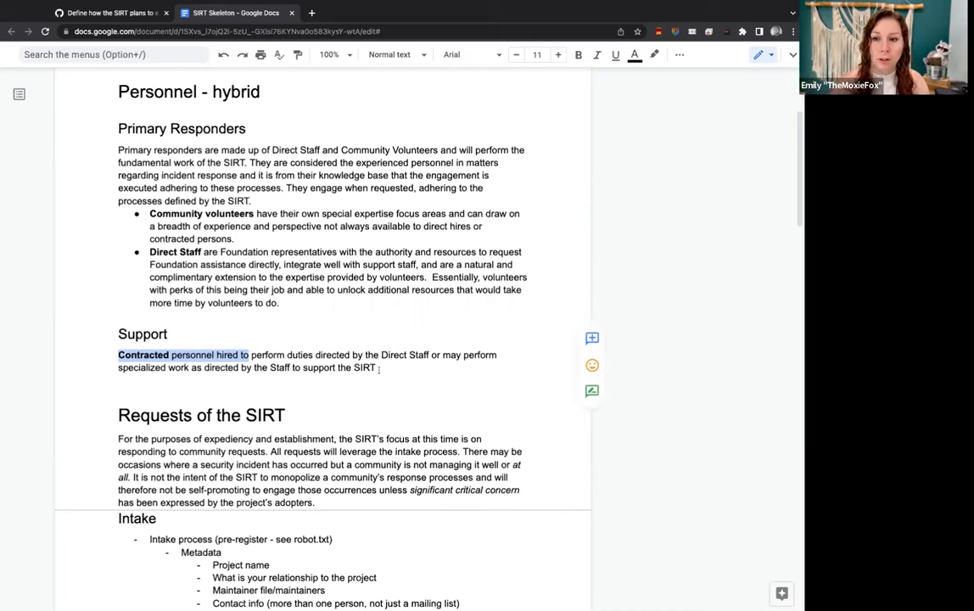
Step: Add a bullet under Support: "TODO: define specific R&Responsibilities for these roles."
{"action": "left_click", "coordinate": [378, 374]}
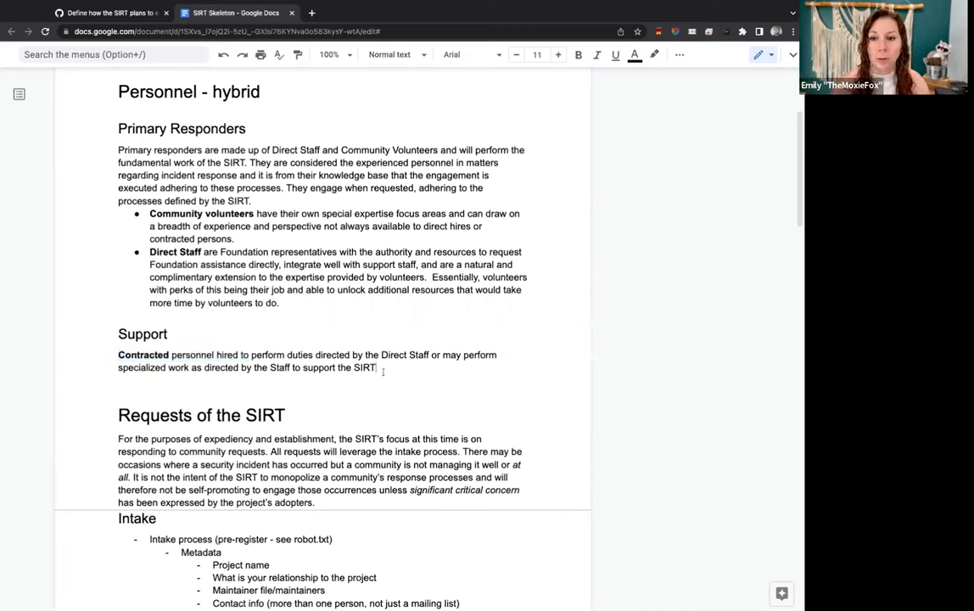
{"action": "type", "text": "TODO"}
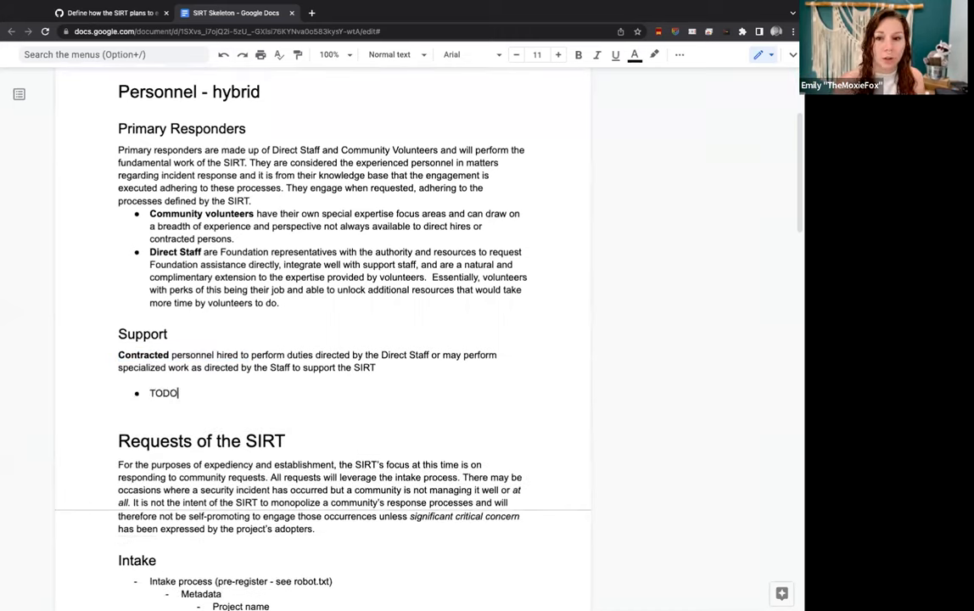
{"action": "type", "text": ": define"}
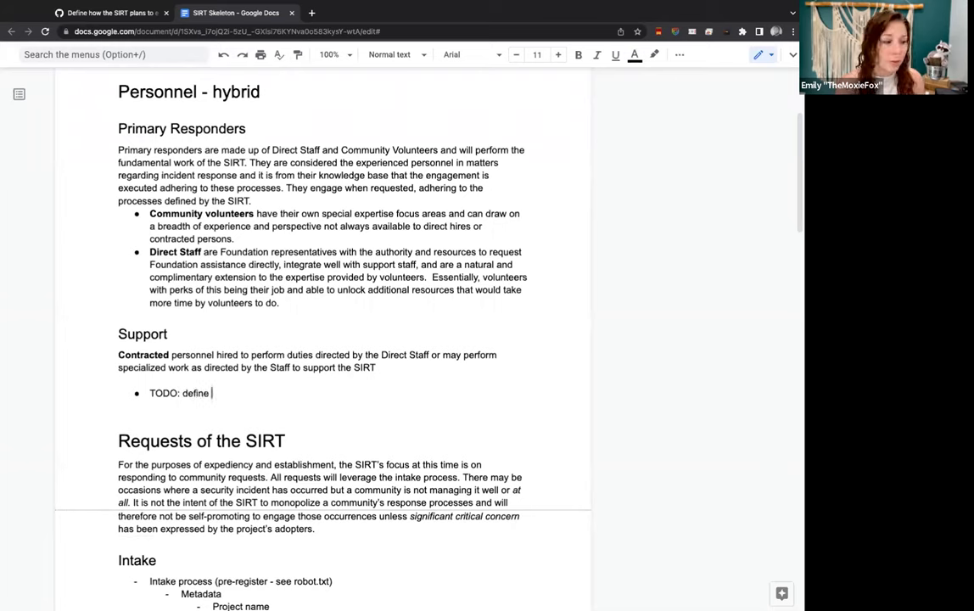
{"action": "type", "text": "specific Responsibilities"}
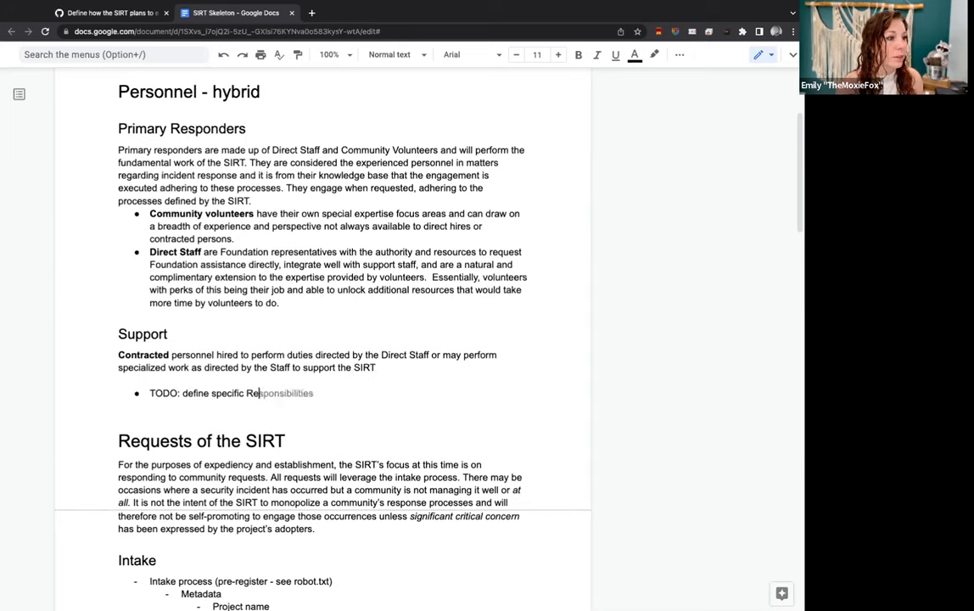
{"action": "type", "text": "R&Responsibilities"}
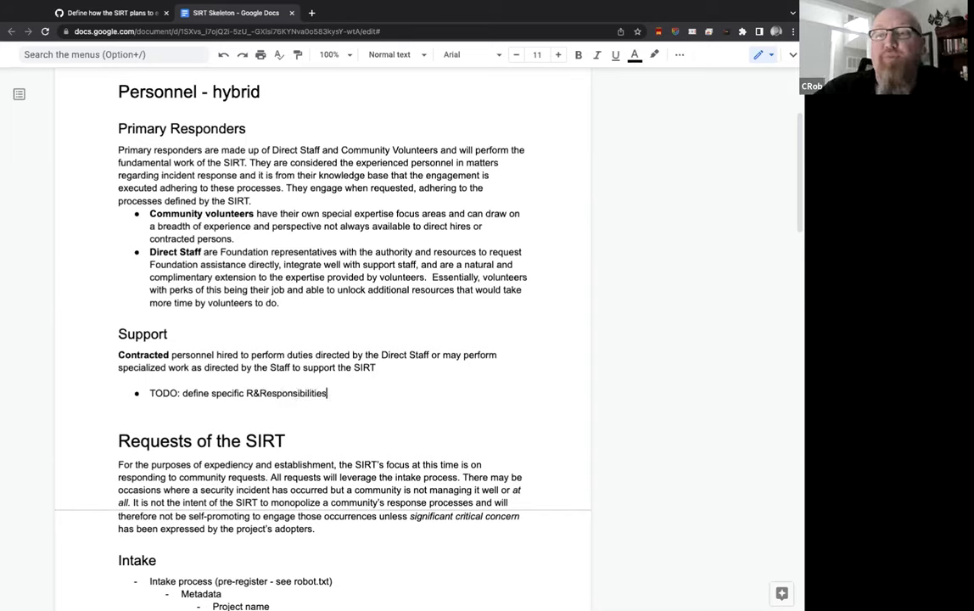
{"action": "type", "text": "for these"}
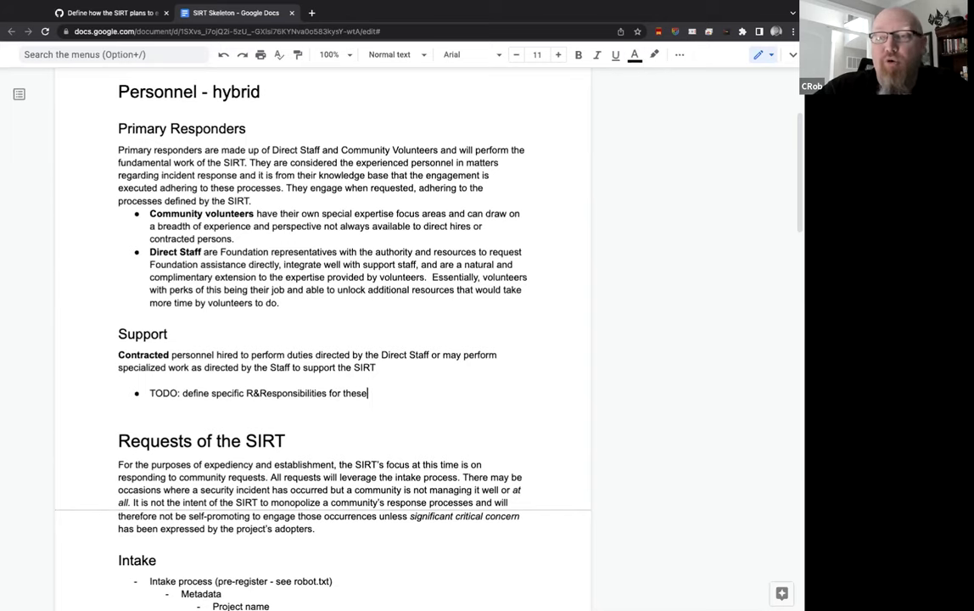
{"action": "type", "text": "roles."}
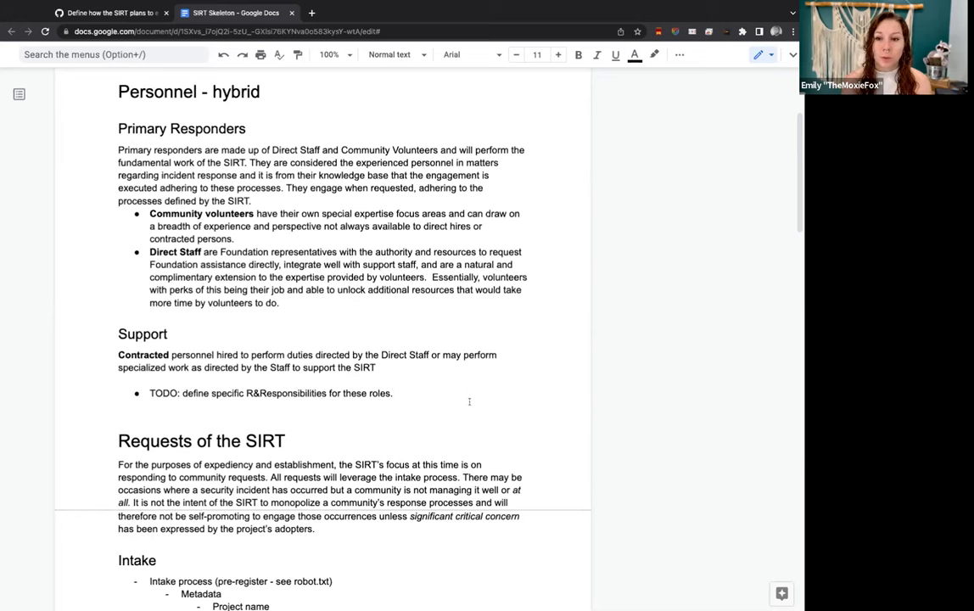
{"action": "scroll", "scroll_direction": "down", "scroll_amount": 3}
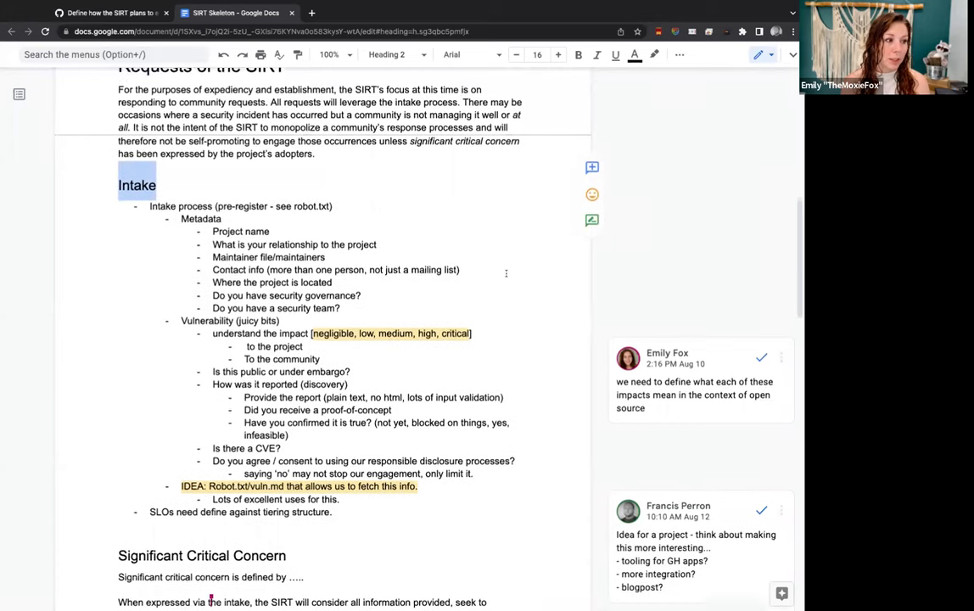
{"action": "scroll", "scroll_direction": "down", "scroll_amount": 3}
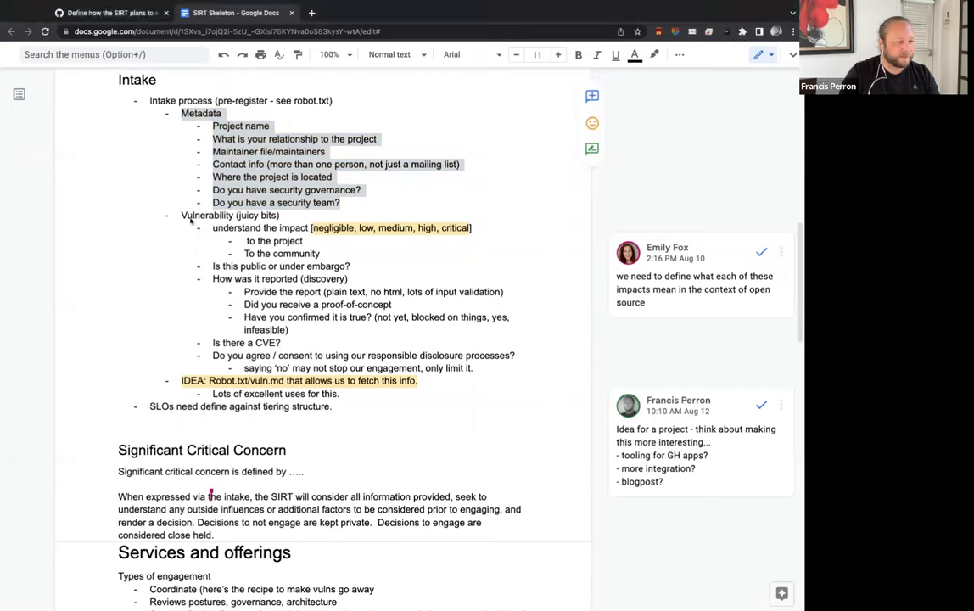
{"action": "double_click", "coordinate": [207, 214]}
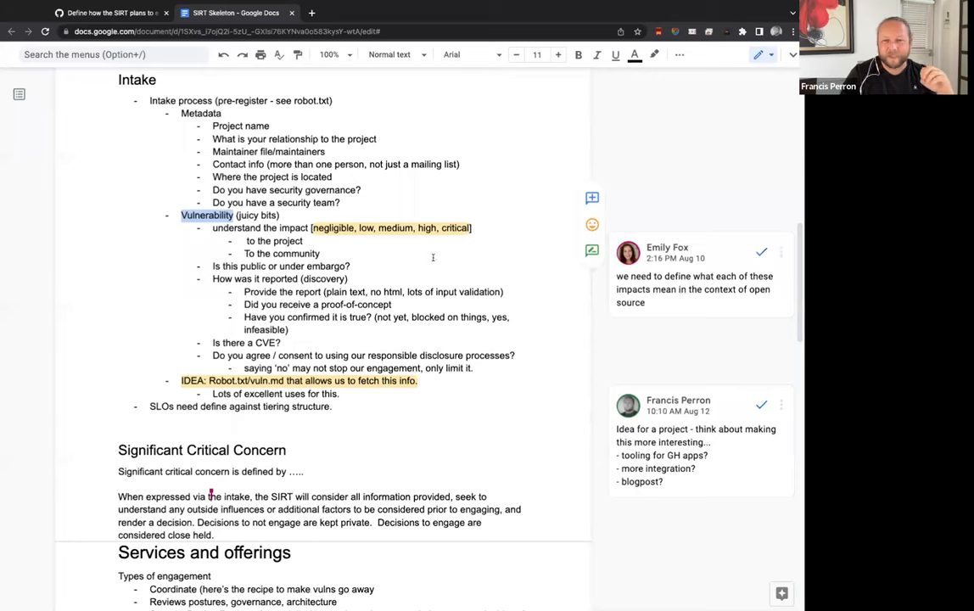
{"action": "mouse_move", "coordinate": [543, 302]}
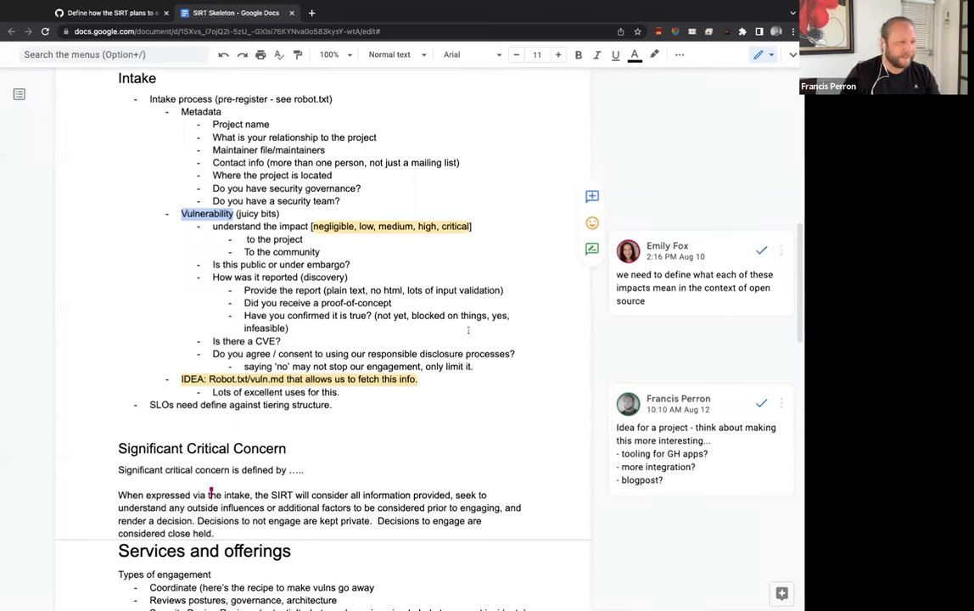
{"action": "scroll", "scroll_direction": "down", "scroll_amount": 3}
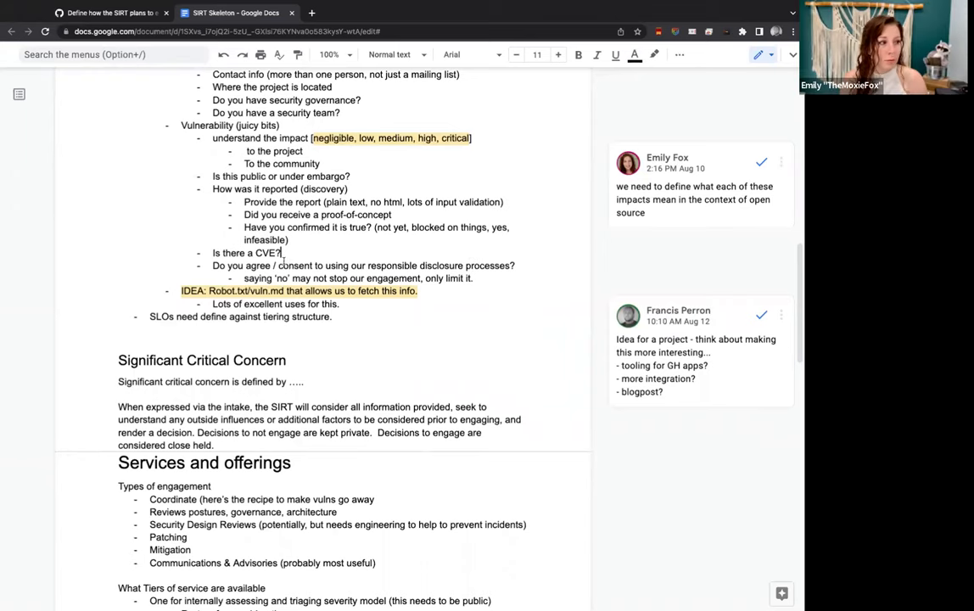
Step: Add the sub-bullet "What is the expected disclosure date?" under "Is there a CVE?"
{"action": "type", "text": "What is"}
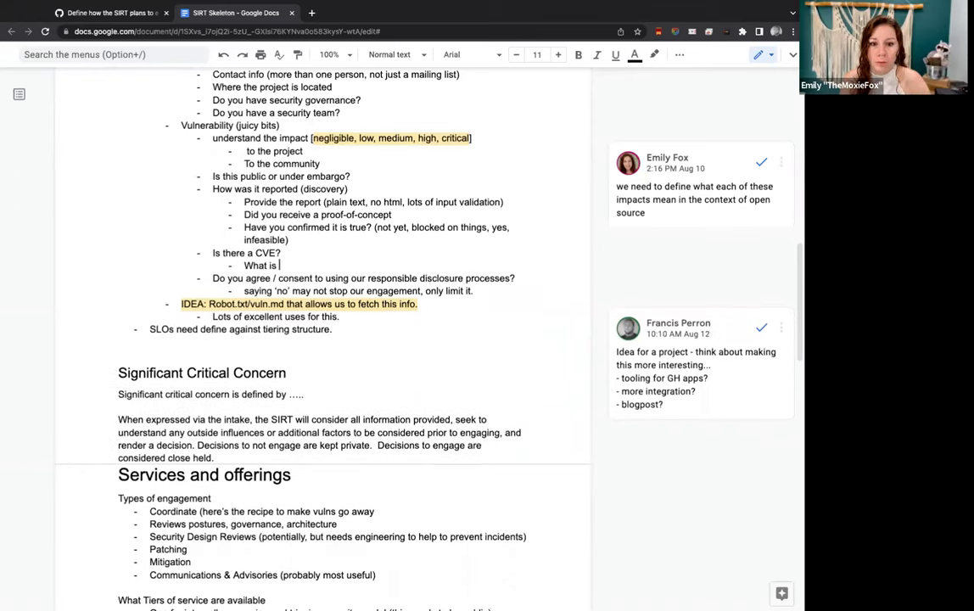
{"action": "type", "text": "the expected disc"}
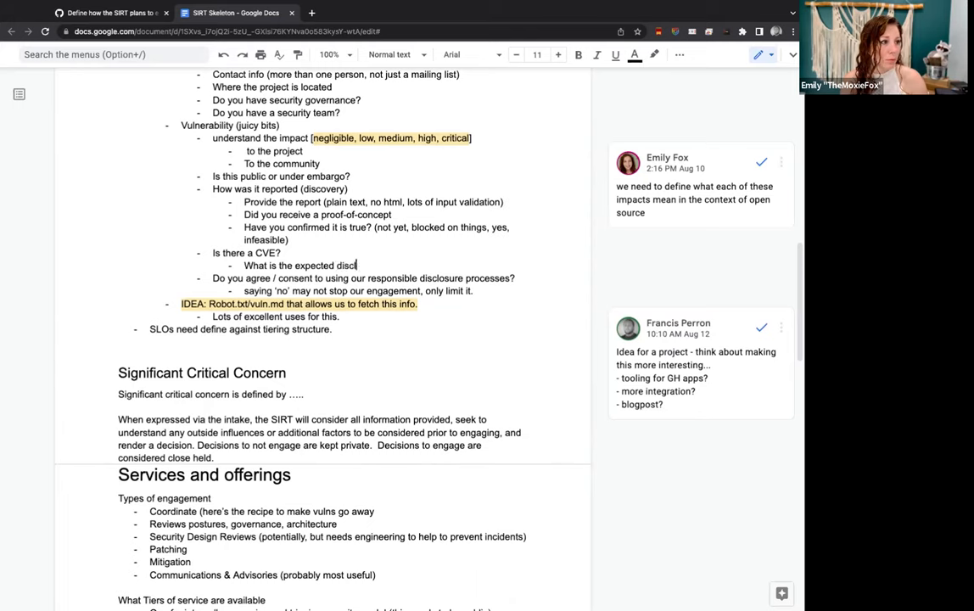
{"action": "type", "text": "losure date?"}
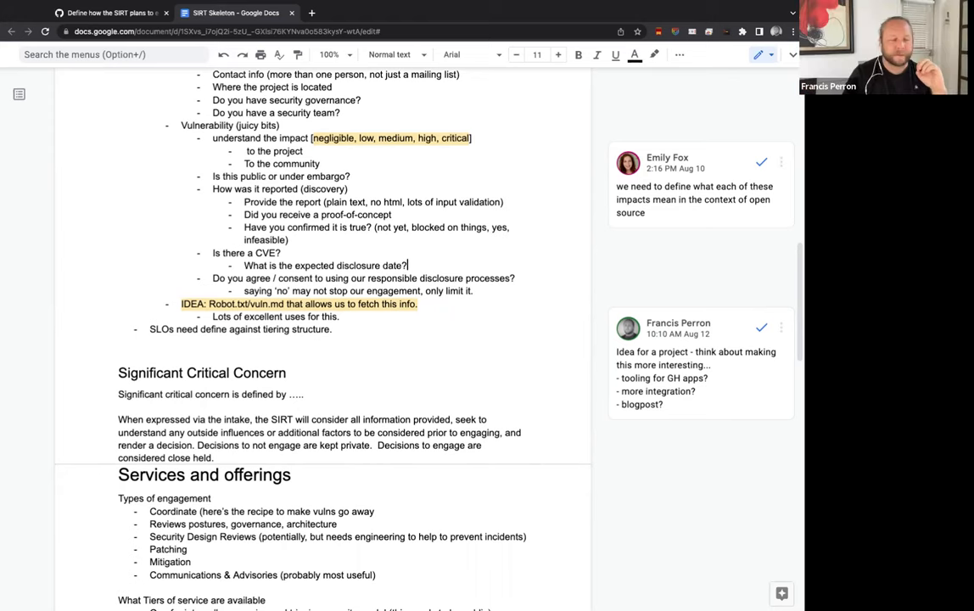
{"action": "scroll", "scroll_direction": "down", "scroll_amount": 3}
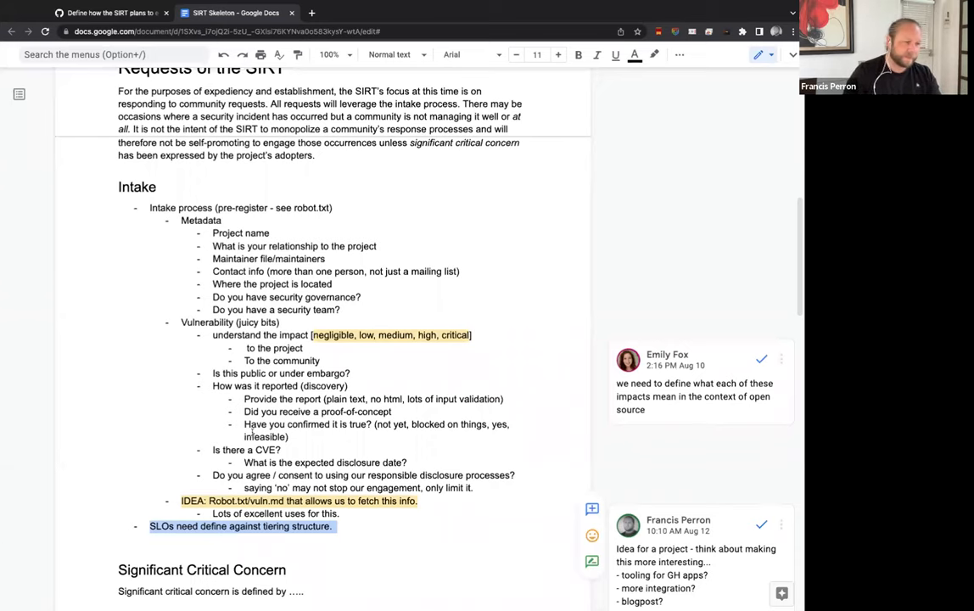
{"action": "scroll", "scroll_direction": "down", "scroll_amount": 3}
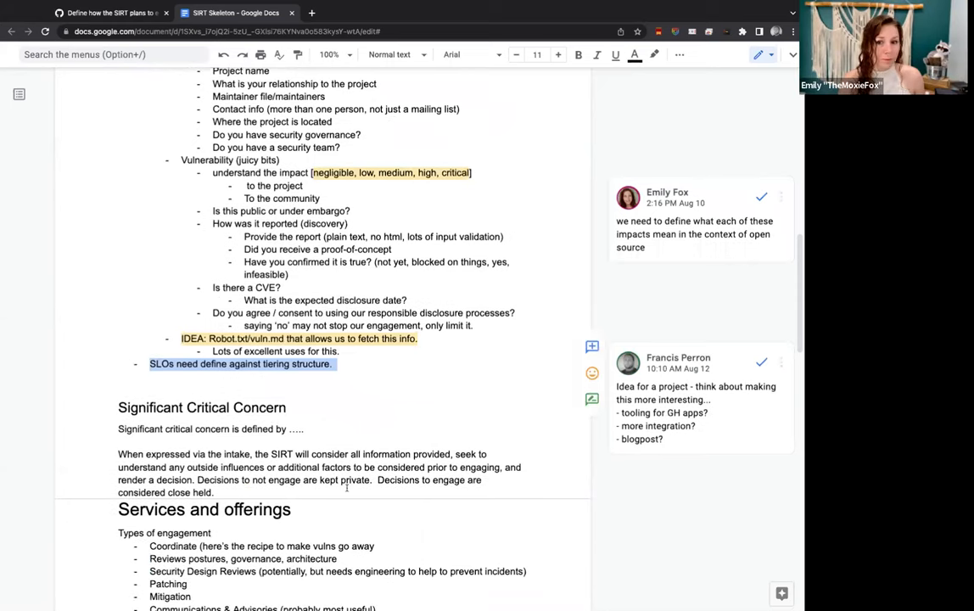
{"action": "scroll", "scroll_direction": "down", "scroll_amount": 3}
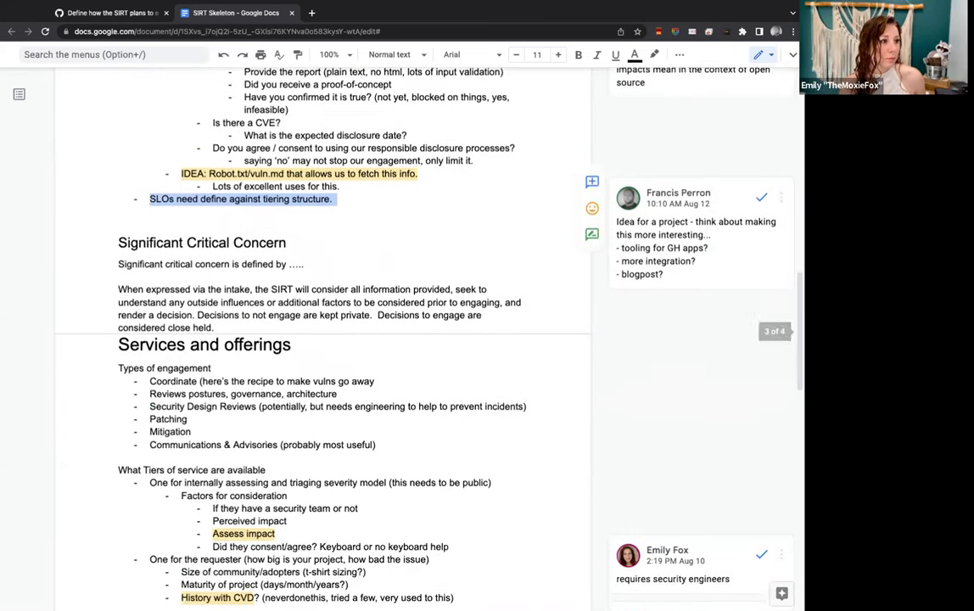
{"action": "scroll", "scroll_direction": "down", "scroll_amount": 3}
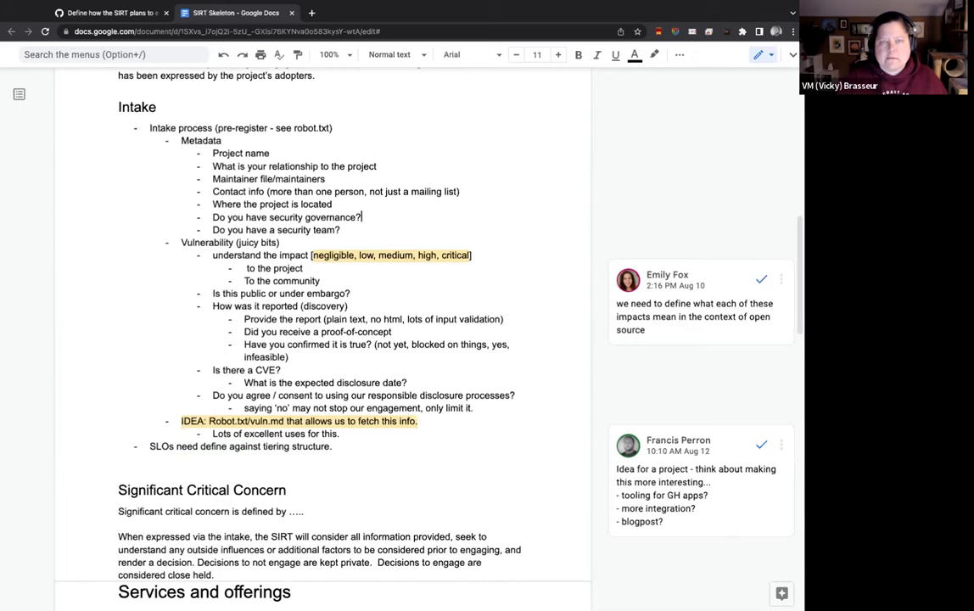
Step: Comment on the Intake heading asking for a tracking mechanism to slice and dice the data set
{"action": "left_click", "coordinate": [254, 34]}
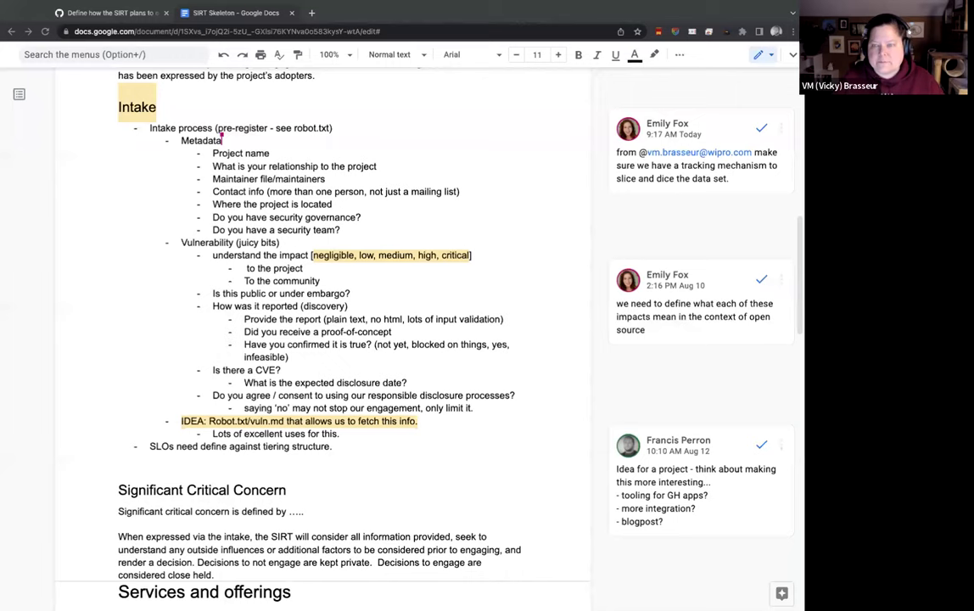
{"action": "mouse_move", "coordinate": [475, 241]}
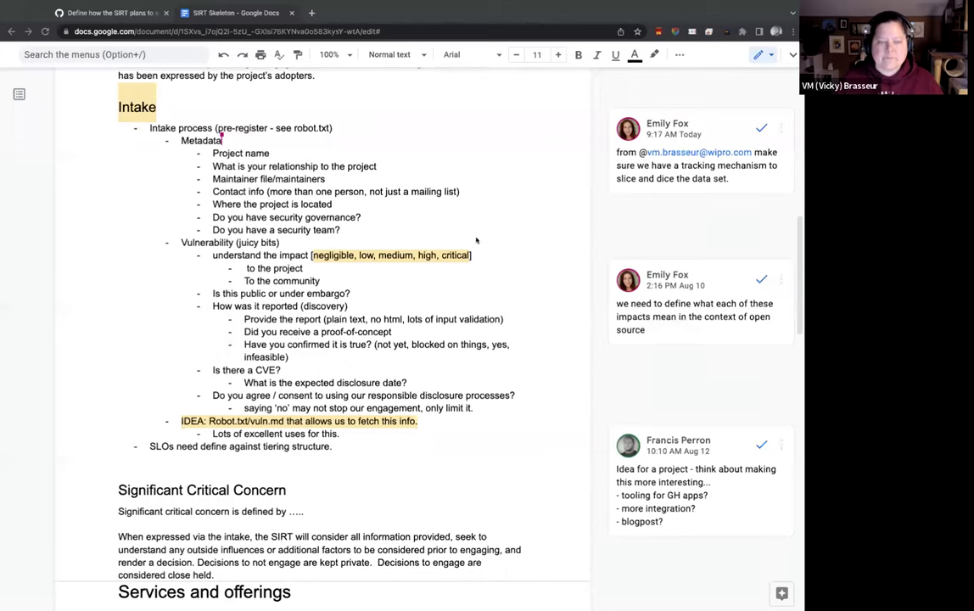
{"action": "scroll", "scroll_direction": "down", "scroll_amount": 3}
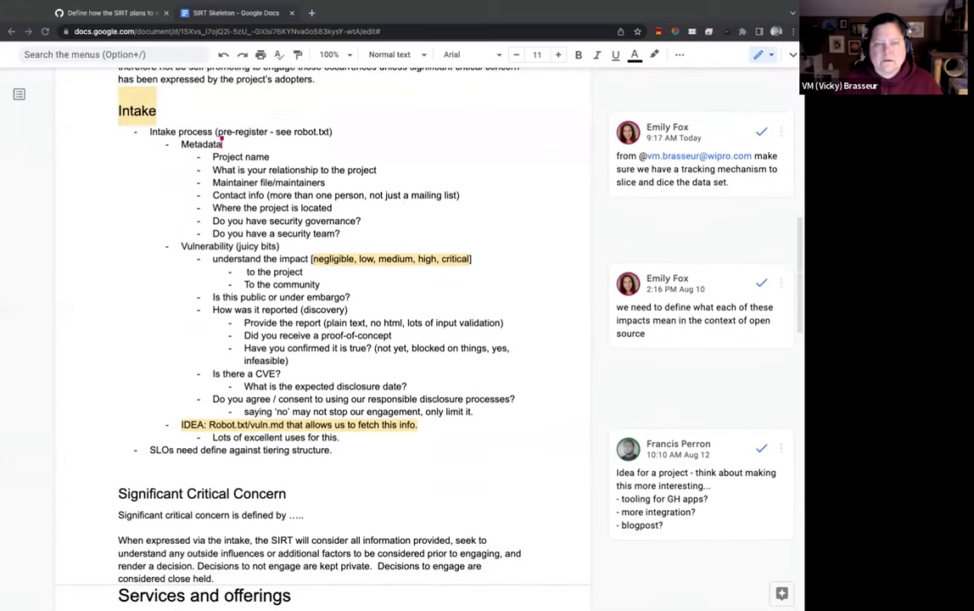
Step: Write above Intake that this is to be kept confidential, held at an equal protection level as disclosure processes
{"action": "scroll", "scroll_direction": "down", "scroll_amount": 3}
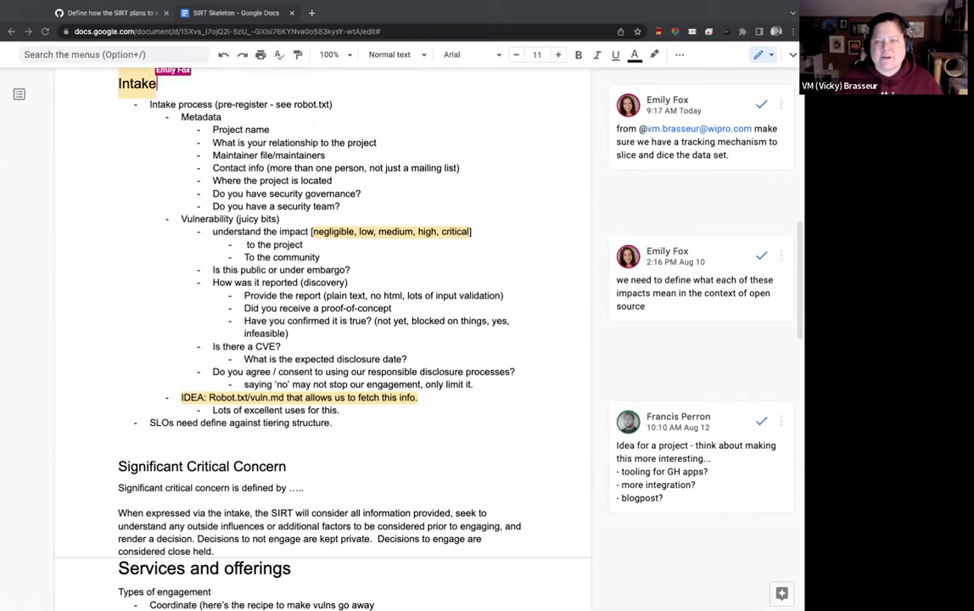
{"action": "scroll", "scroll_direction": "down", "scroll_amount": 3}
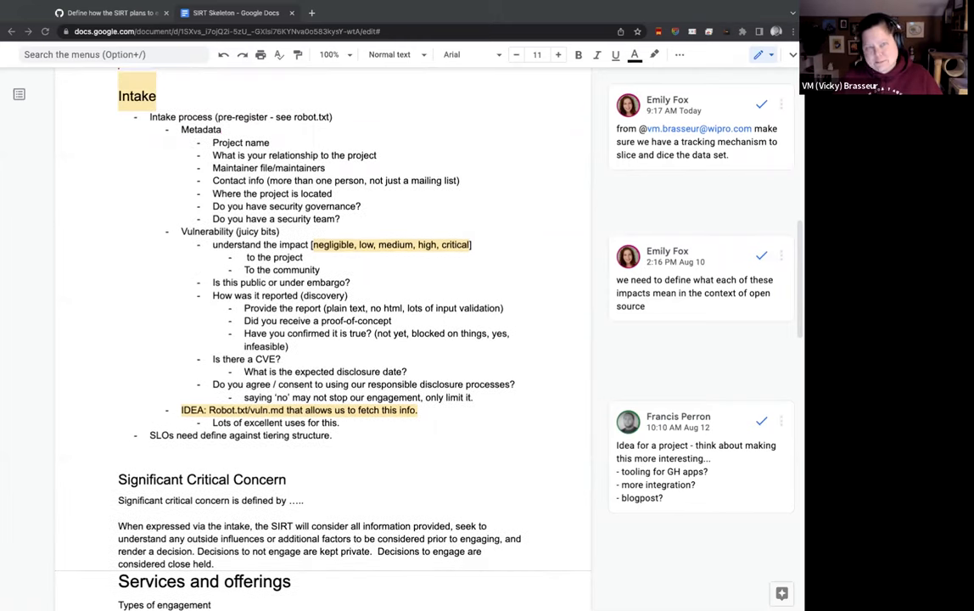
{"action": "type", "text": "This"}
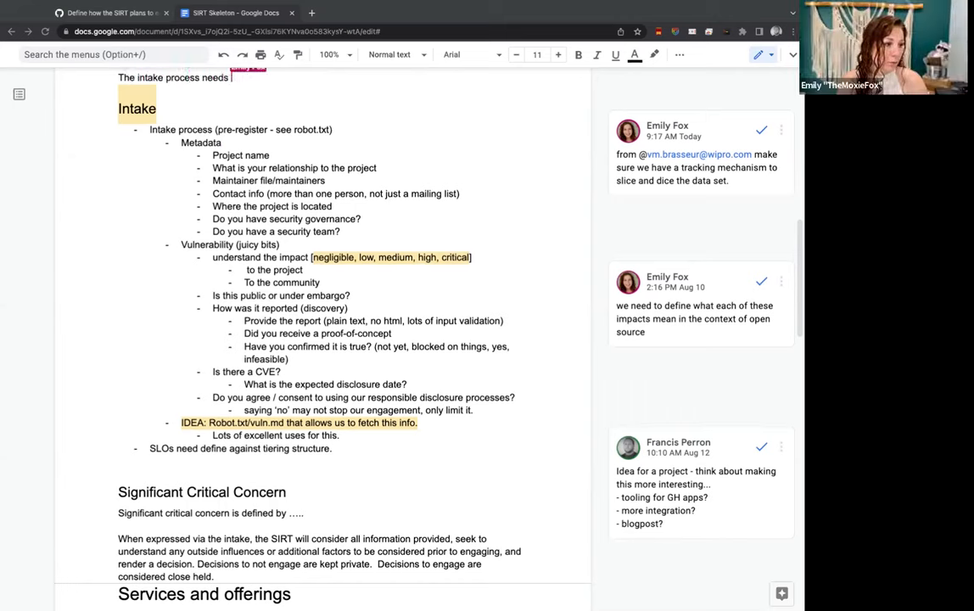
{"action": "type", "text": "to be kept confidential and"}
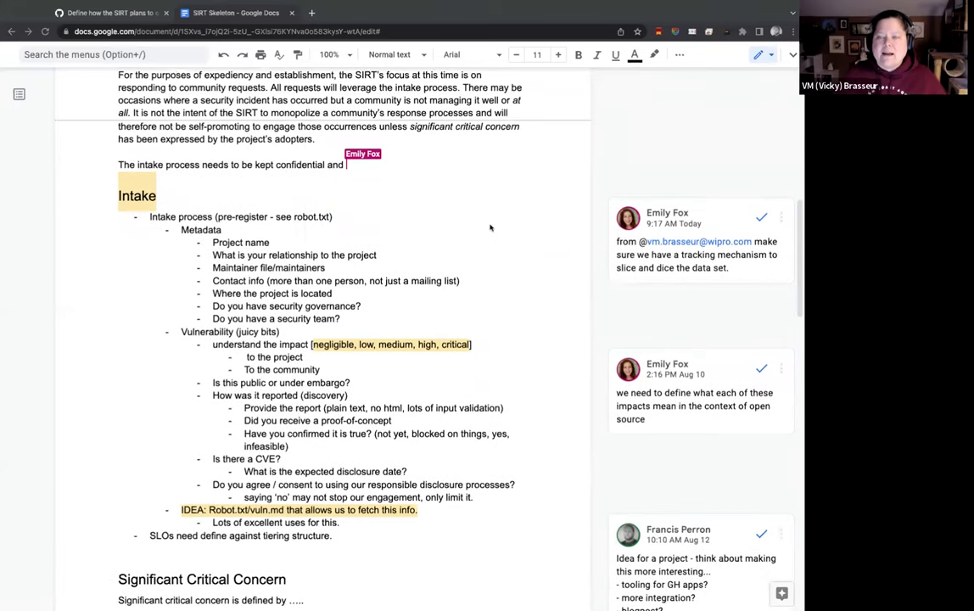
{"action": "type", "text": "app"}
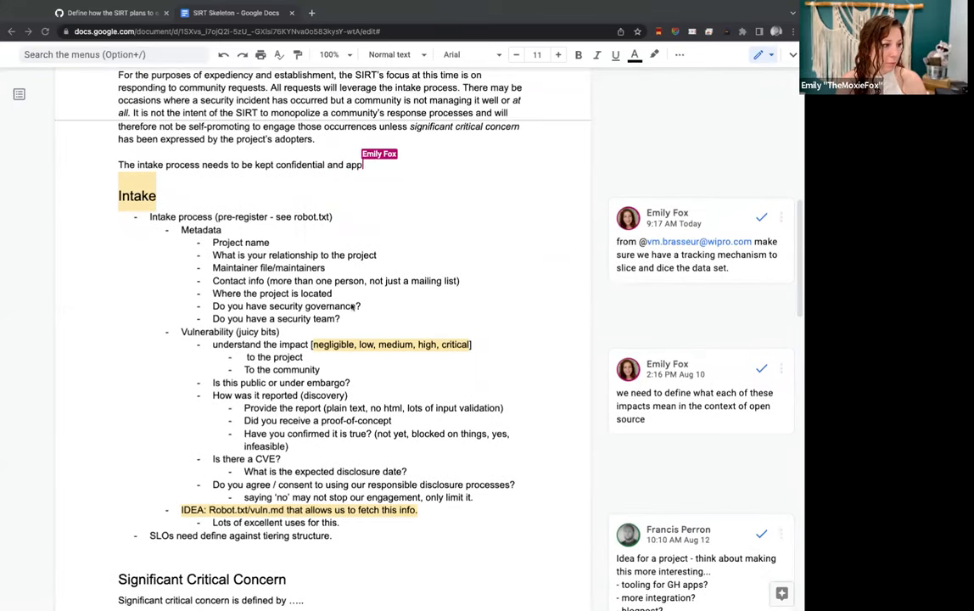
{"action": "type", "text": "hold"}
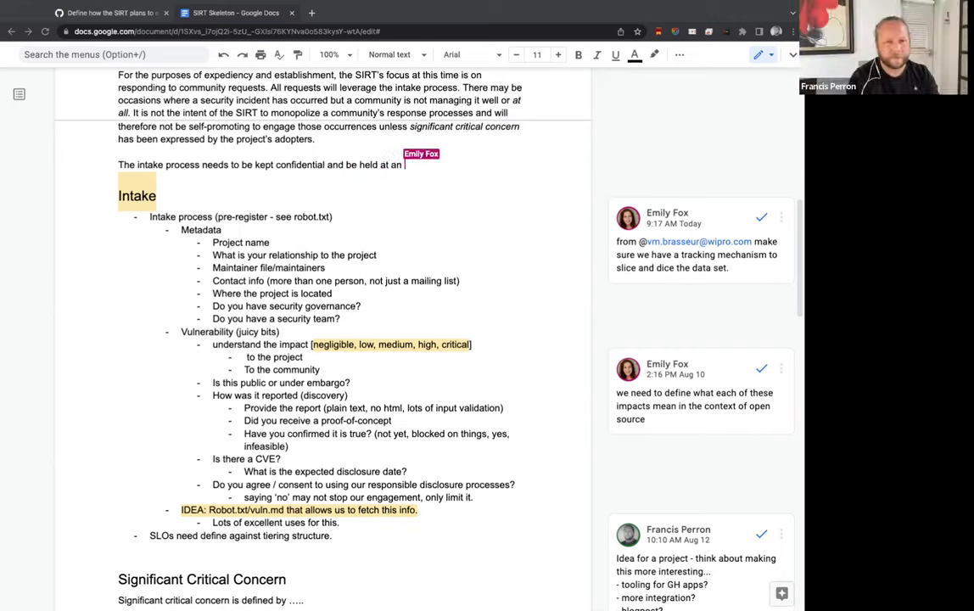
{"action": "type", "text": "equal"}
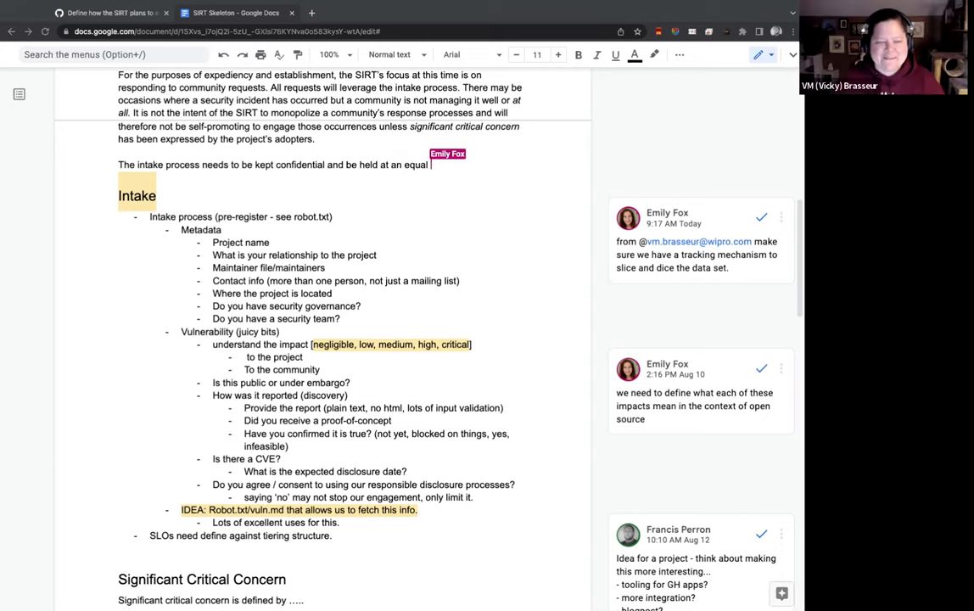
{"action": "type", "text": "protection level as the disclosure processes in use."}
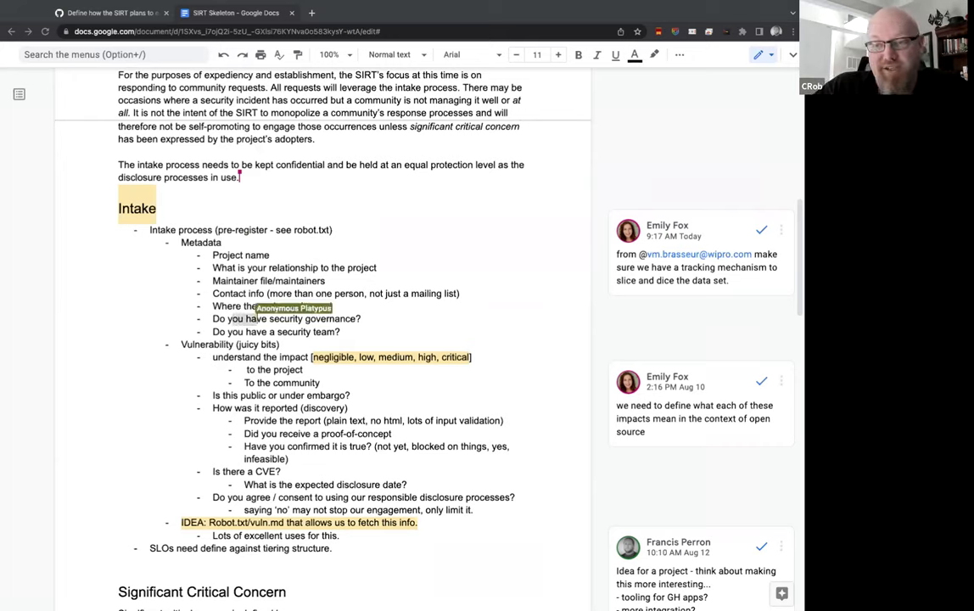
{"action": "mouse_move", "coordinate": [254, 319]}
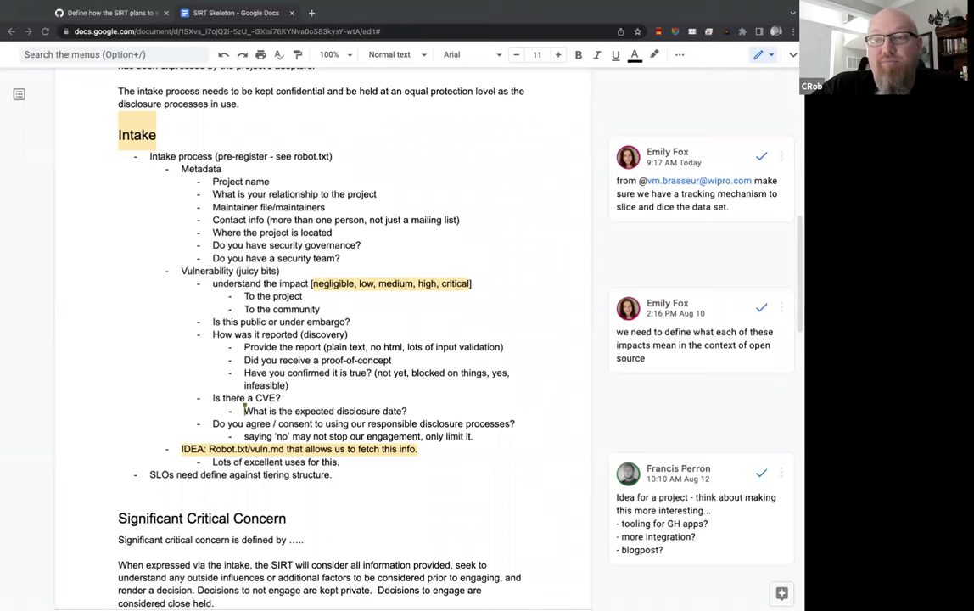
Step: Move down the Intake section to the Robot.txt/vuln.md idea
{"action": "scroll", "scroll_direction": "down", "scroll_amount": 3}
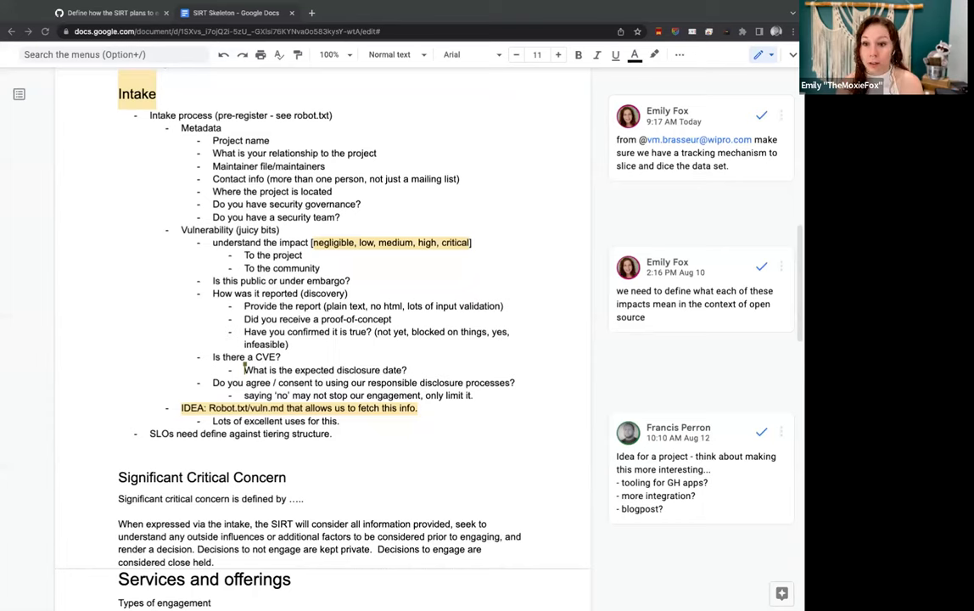
{"action": "mouse_move", "coordinate": [501, 441]}
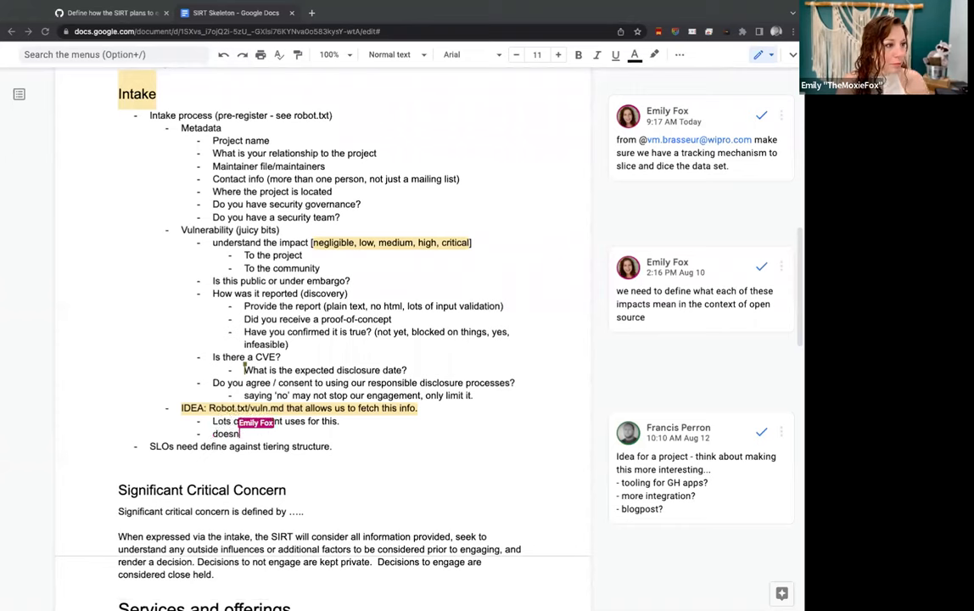
Step: Note it doesn't need to be robot.txt, rather a standardized way of retrieving essential information
{"action": "type", "text": "Doesn't need to be robot.txt, rather a standardized way of retrieving th"}
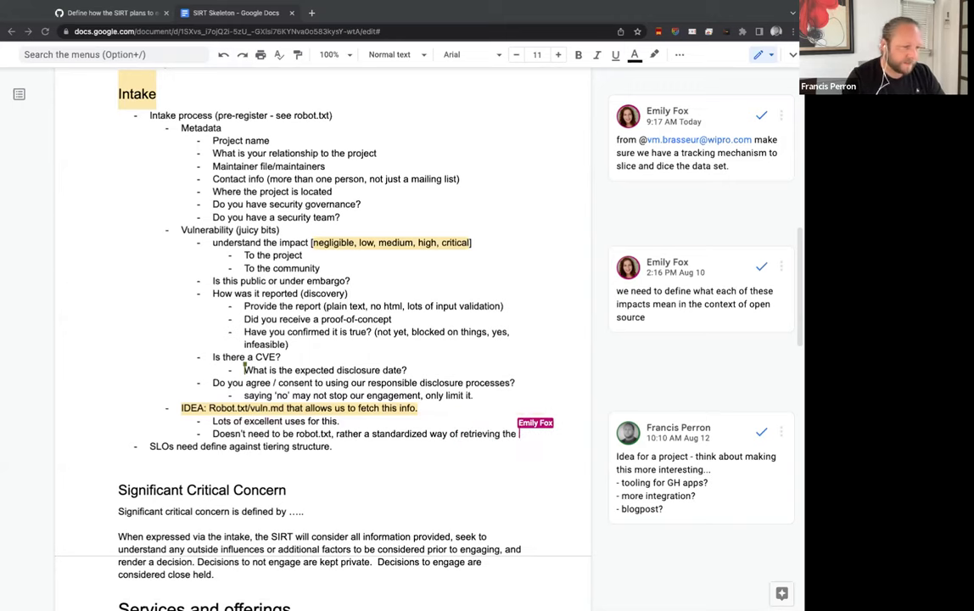
{"action": "type", "text": "essential information to save requesters time in filling in the form."}
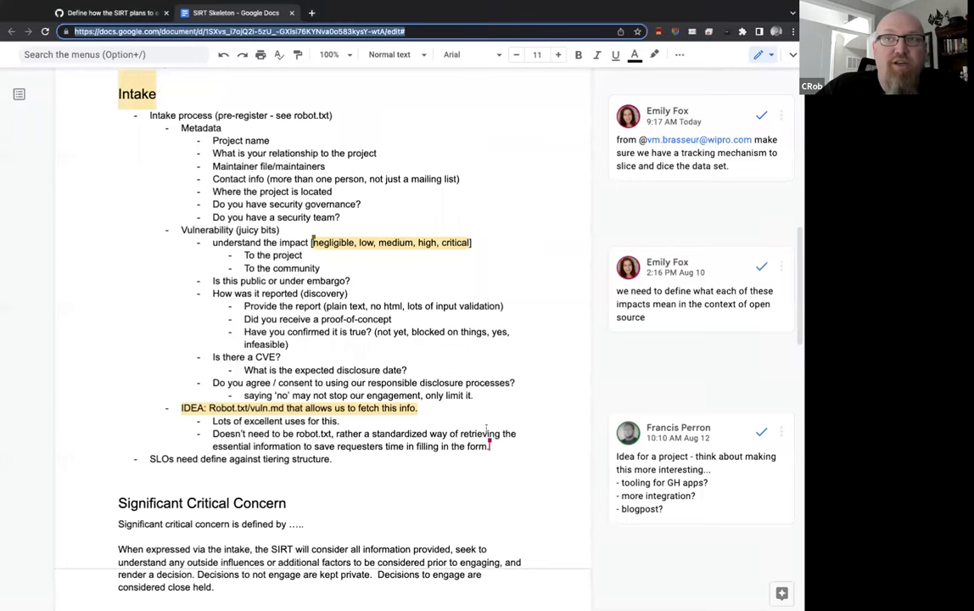
Step: Accept the suggested wording fix so the Support TODO reads "define specific responsibilities for these roles."
{"action": "scroll", "scroll_direction": "down", "scroll_amount": 3}
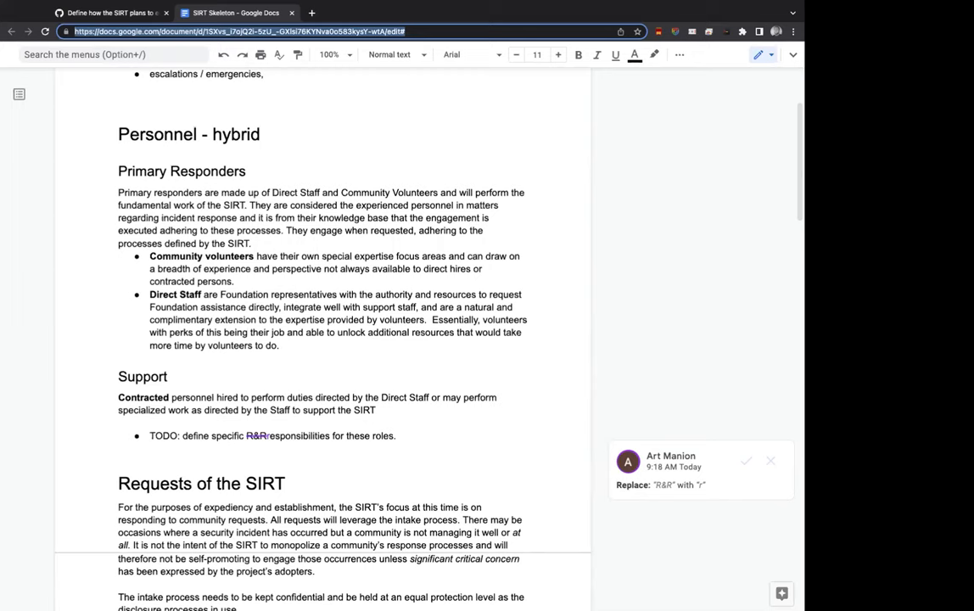
{"action": "left_click", "coordinate": [746, 459]}
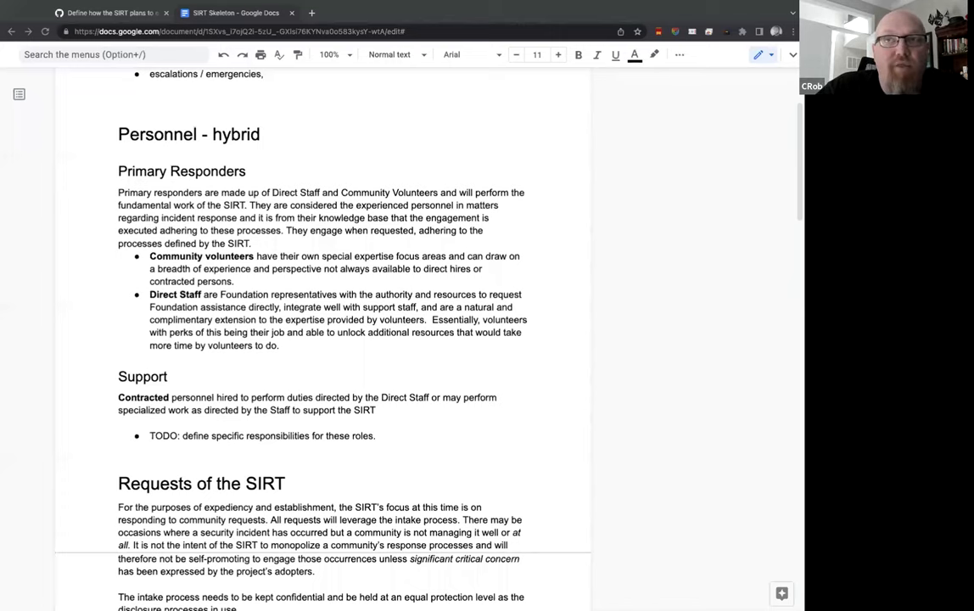
{"action": "mouse_move", "coordinate": [394, 417]}
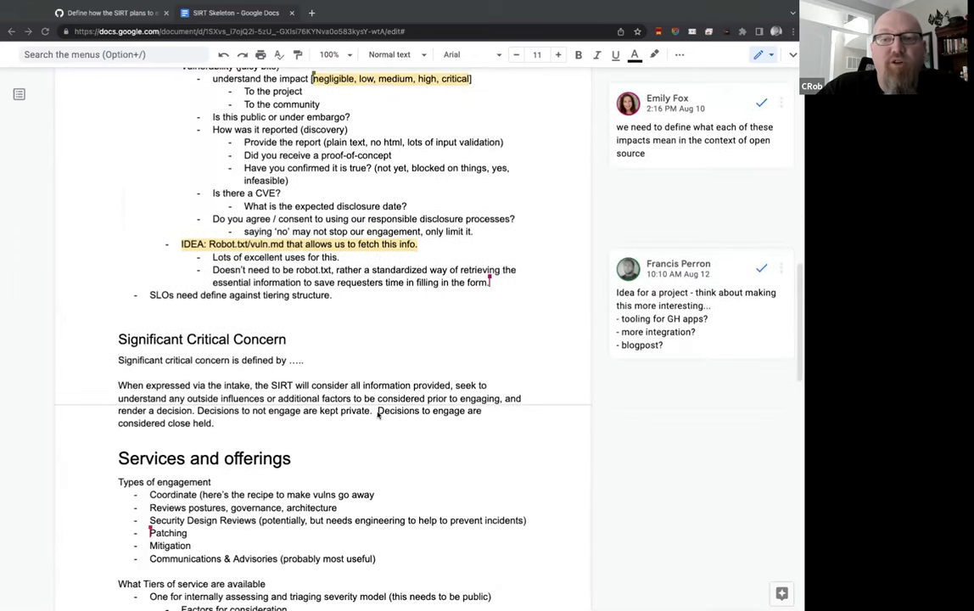
{"action": "scroll", "scroll_direction": "down", "scroll_amount": 3}
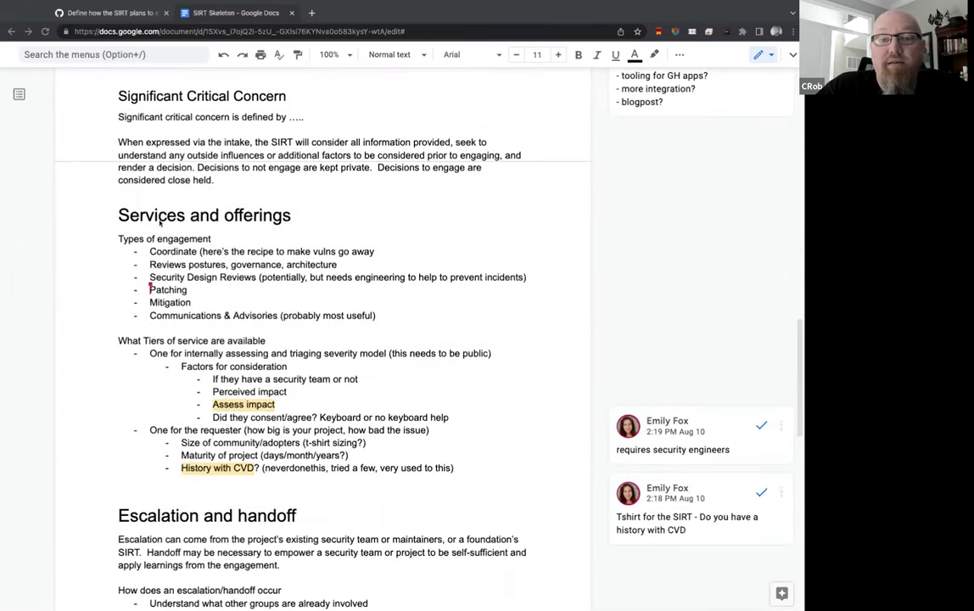
{"action": "triple_click", "coordinate": [203, 214]}
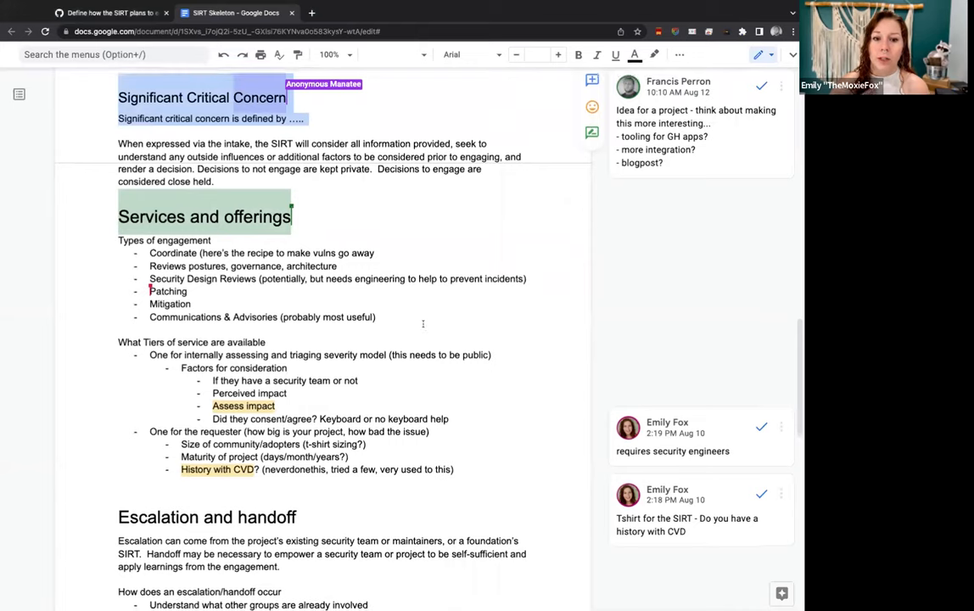
{"action": "scroll", "scroll_direction": "down", "scroll_amount": 3}
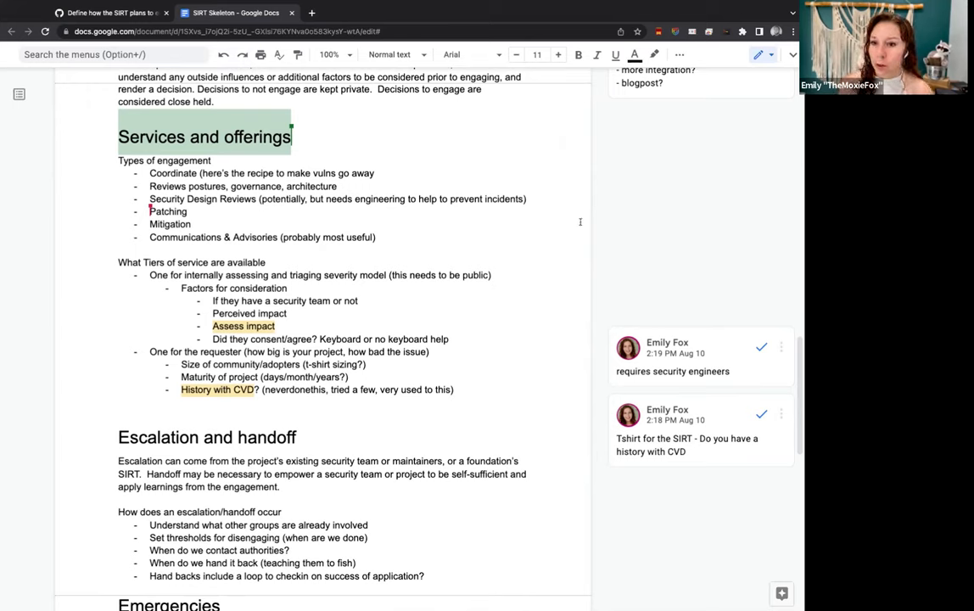
{"action": "mouse_move", "coordinate": [665, 248]}
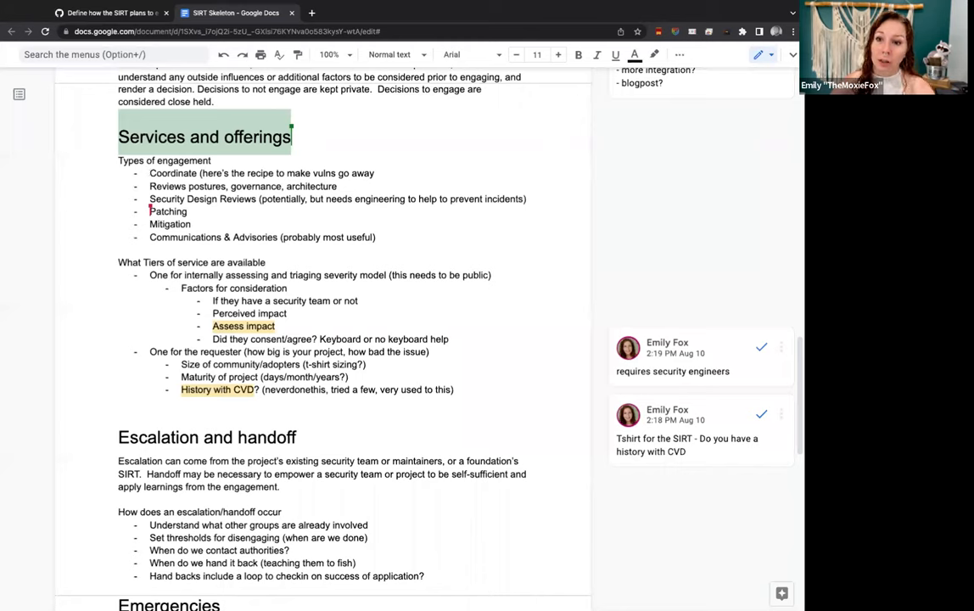
{"action": "mouse_move", "coordinate": [469, 185]}
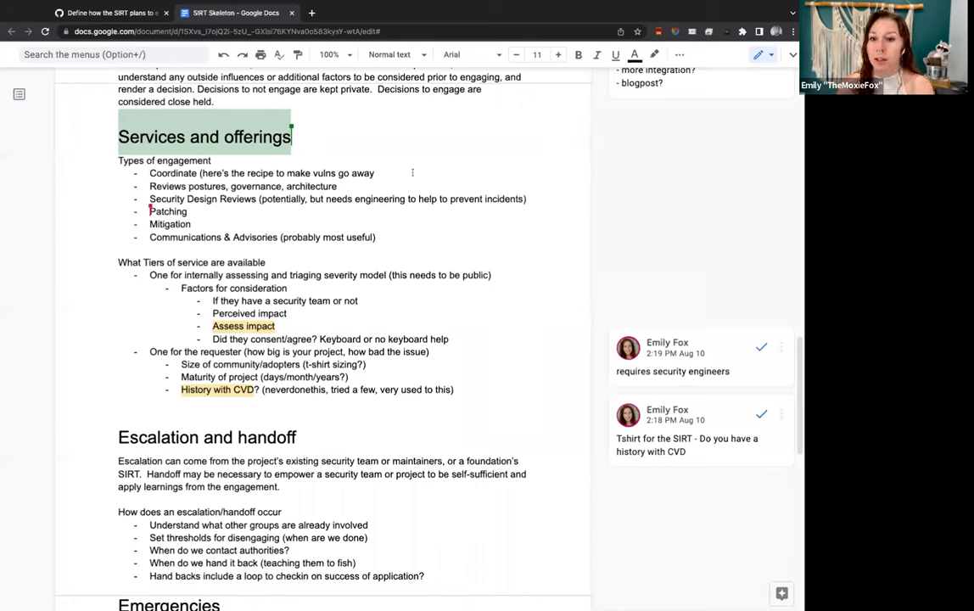
Step: Add engagement types Mitigation/Compensating Controls and "training → route to the education sig?" plus a Security Design Reviews note
{"action": "type", "text": "..)"}
{"action": "type", "text": "…?"}
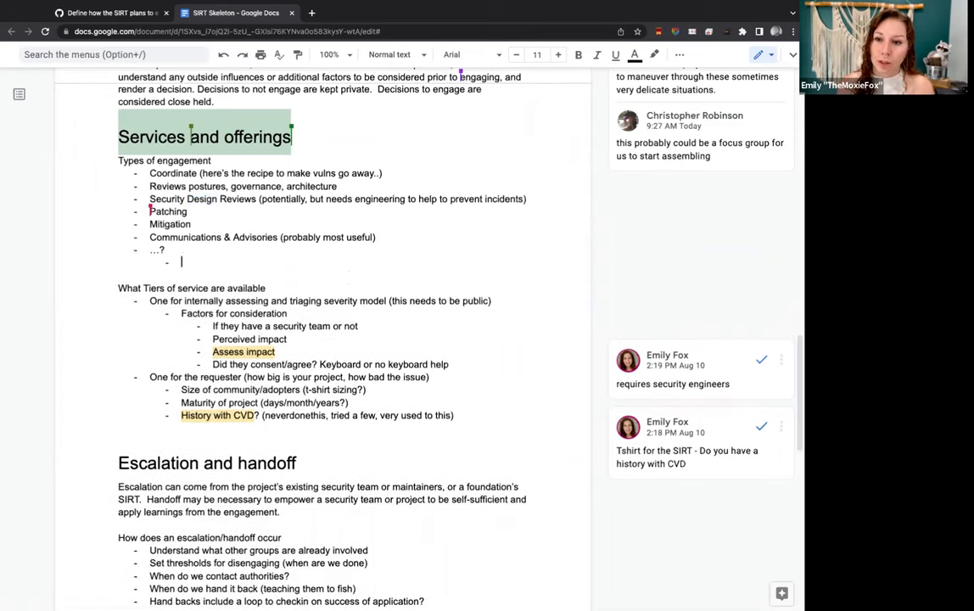
{"action": "type", "text": "training → route to the educa"}
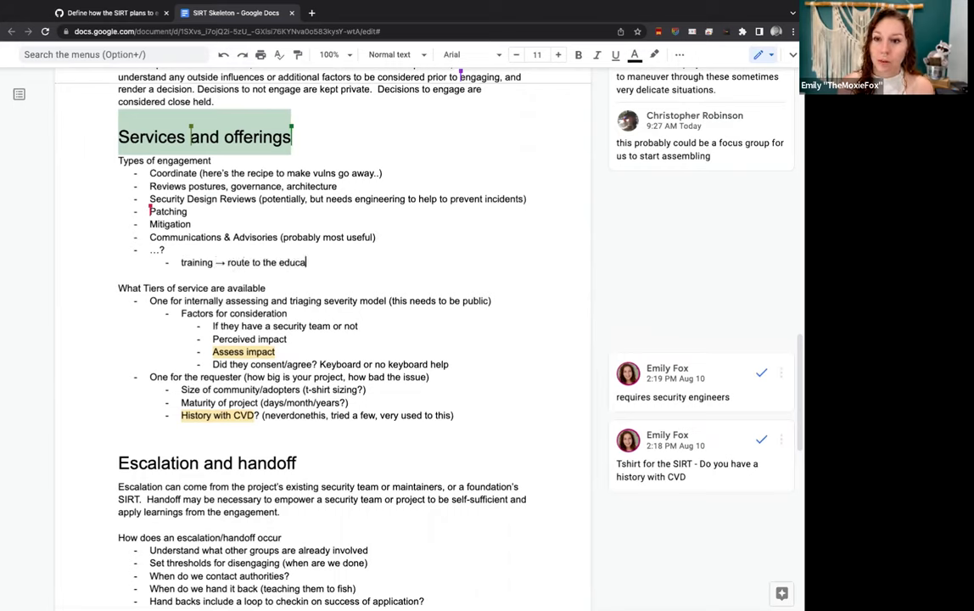
{"action": "type", "text": "tion sig?"}
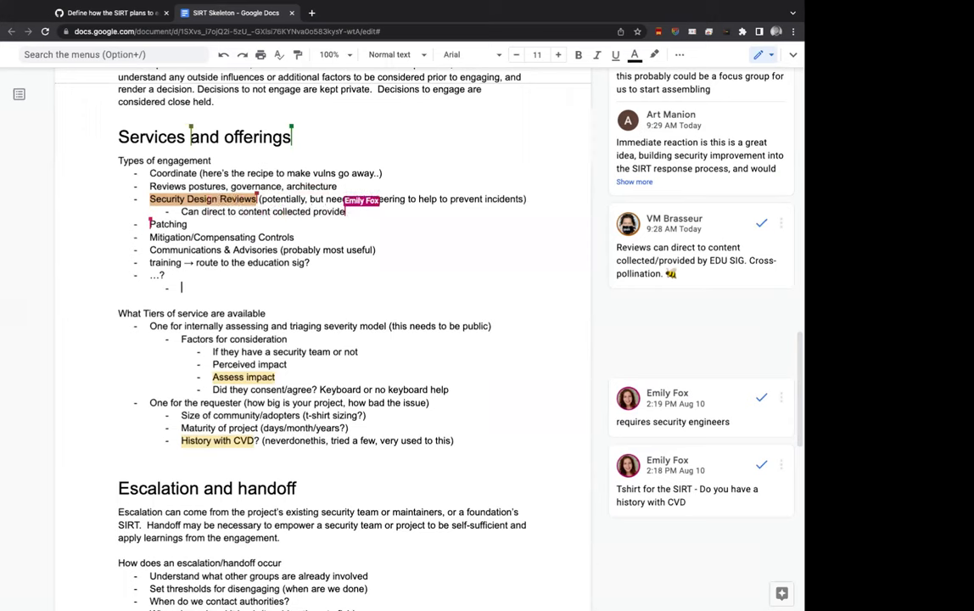
Step: Complete the Security Design Reviews note with "by the EDU SIG (per VM)"
{"action": "type", "text": "by the EDU SIG (per VM"}
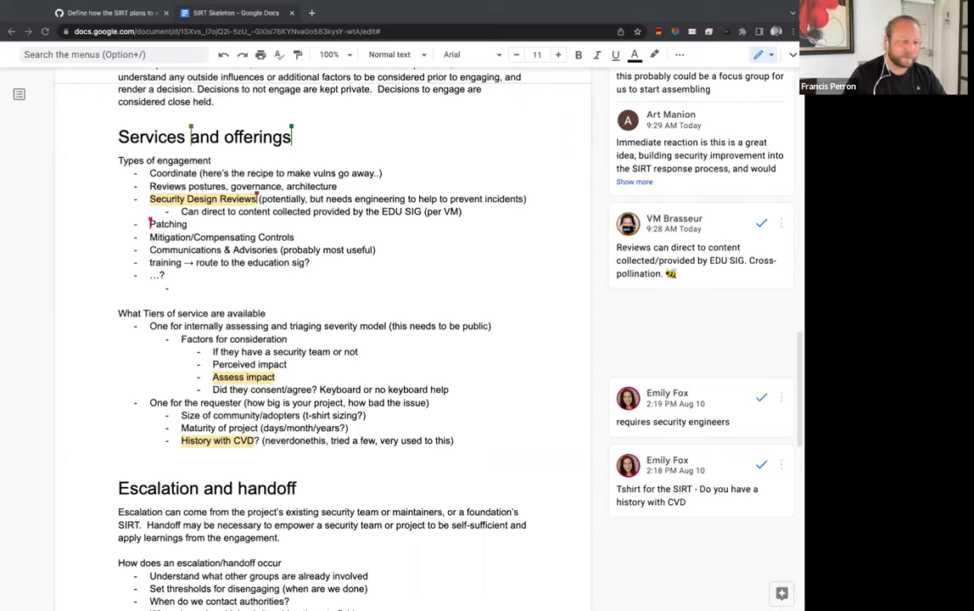
Step: Scroll to the 'What Tiers of service are available' section and its offerings comment thread
{"action": "scroll", "scroll_direction": "down", "scroll_amount": 3}
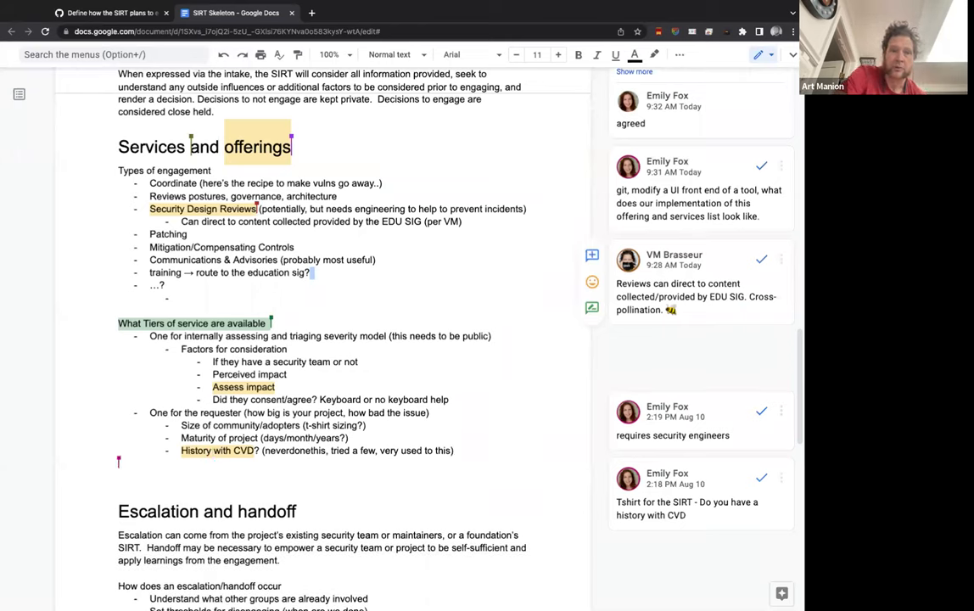
{"action": "type", "text": "Prioritizing the backlog of work wi"}
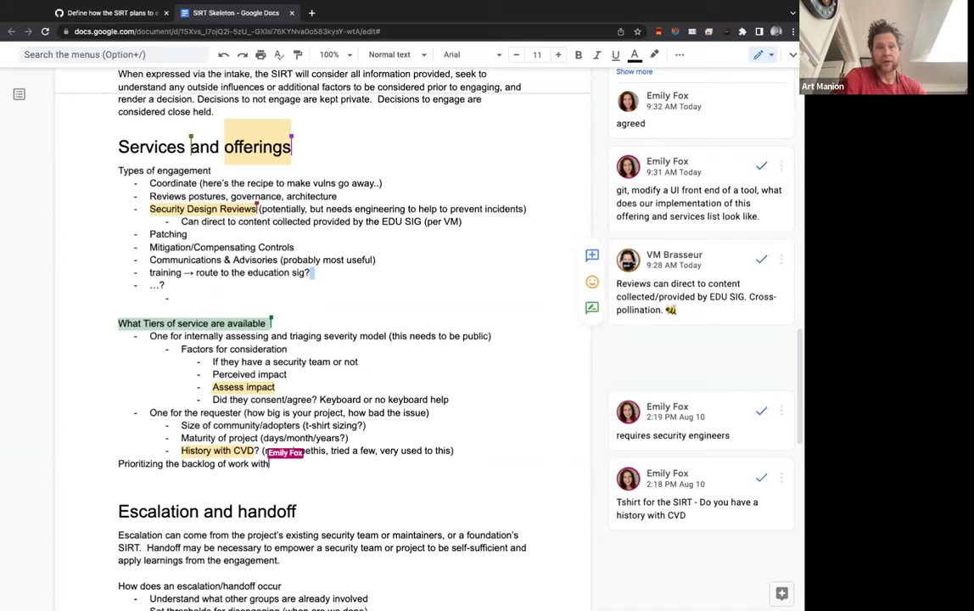
{"action": "type", "text": "the \"firefi"}
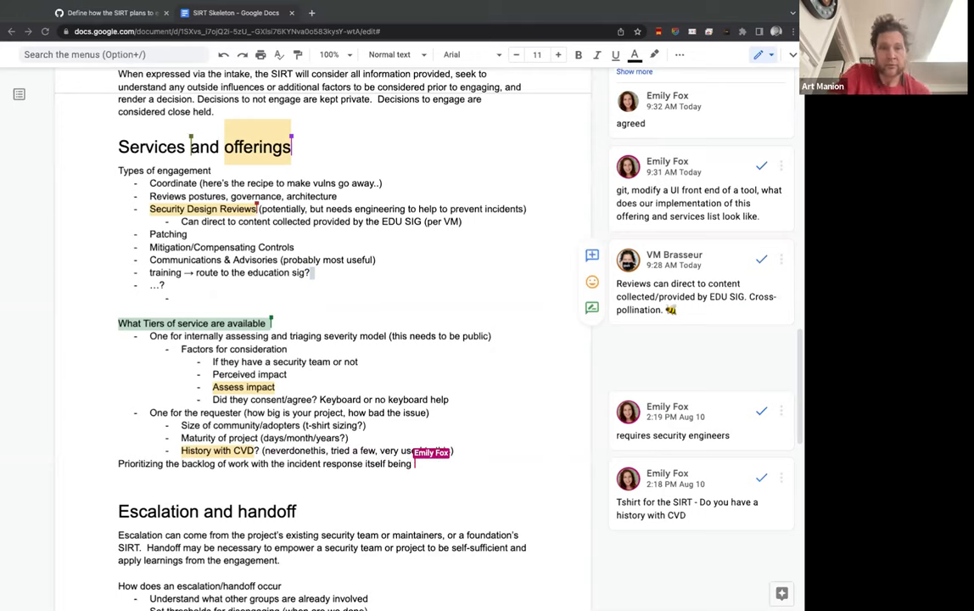
{"action": "type", "text": "highest"}
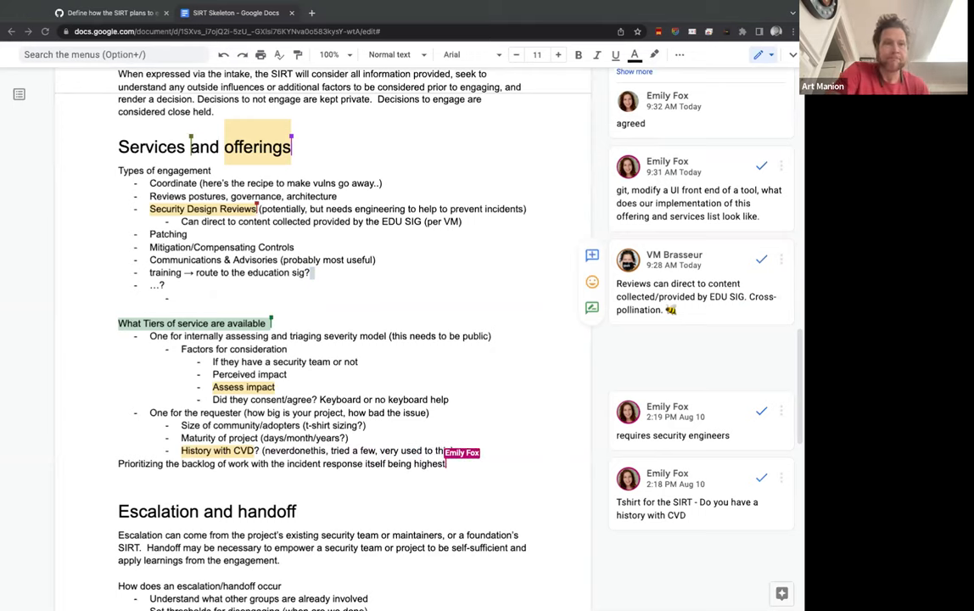
{"action": "type", "text": "priority."}
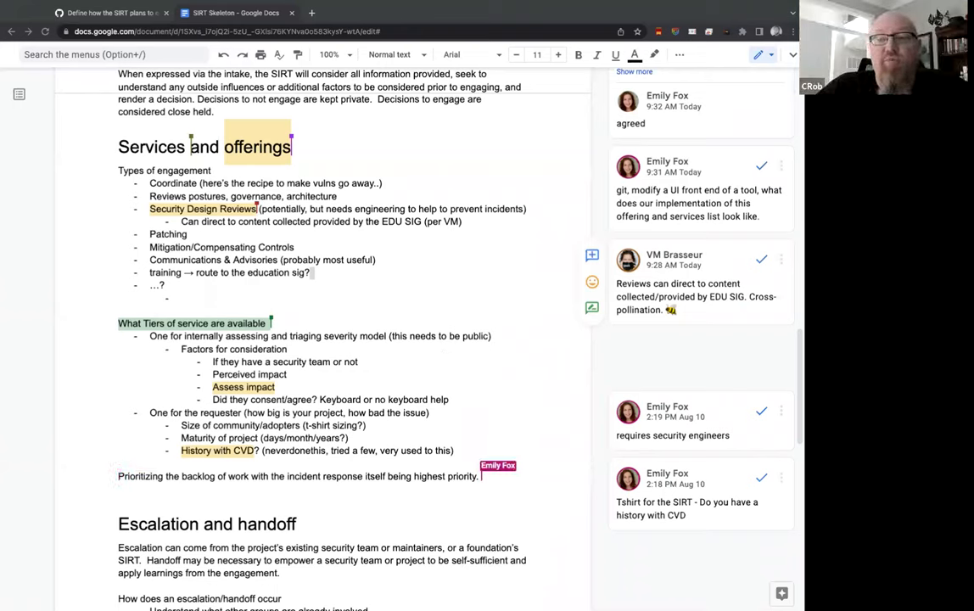
{"action": "type", "text": "Need to define how to prioritize that work."}
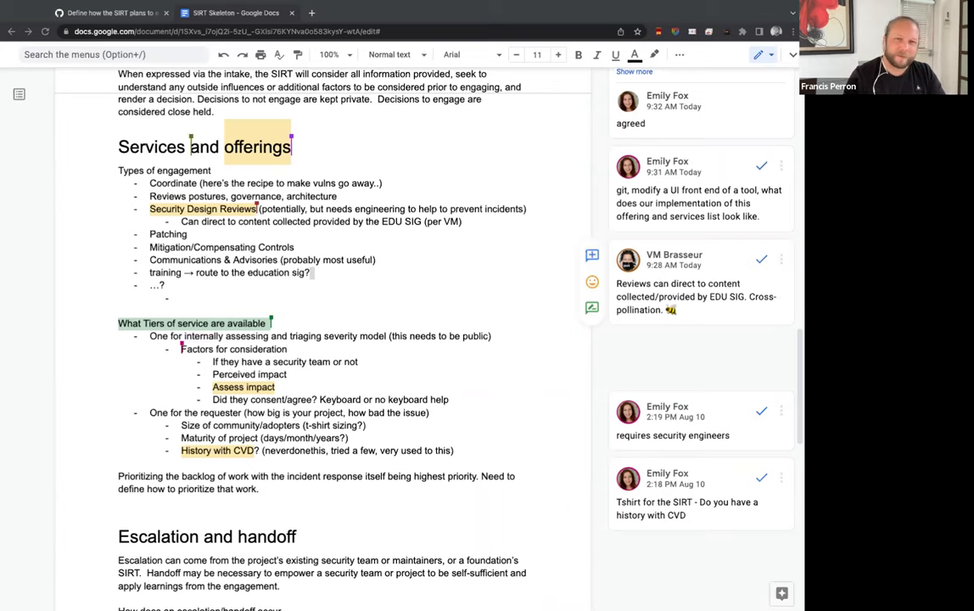
{"action": "mouse_move", "coordinate": [407, 358]}
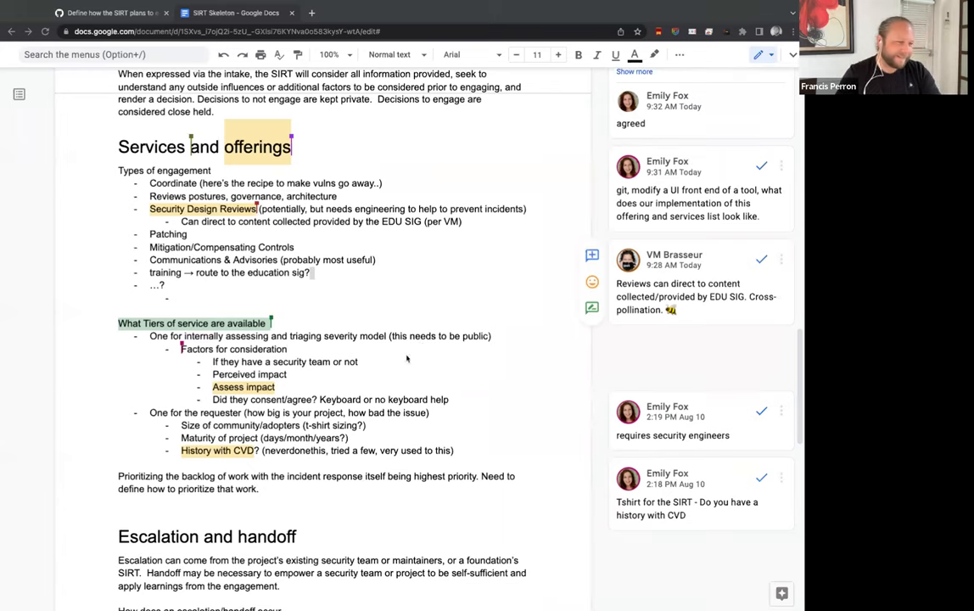
{"action": "scroll", "scroll_direction": "down", "scroll_amount": 3}
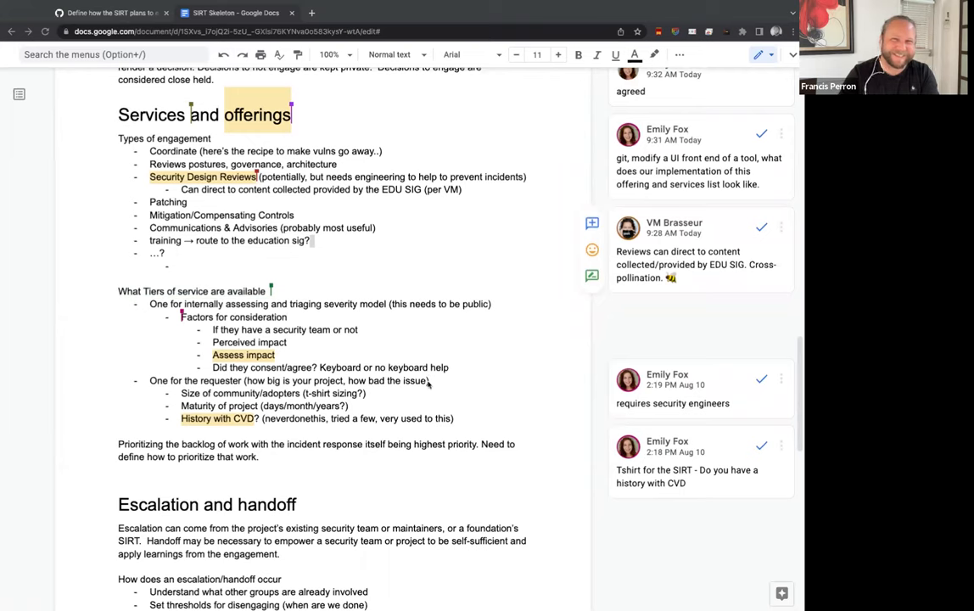
{"action": "mouse_move", "coordinate": [339, 393]}
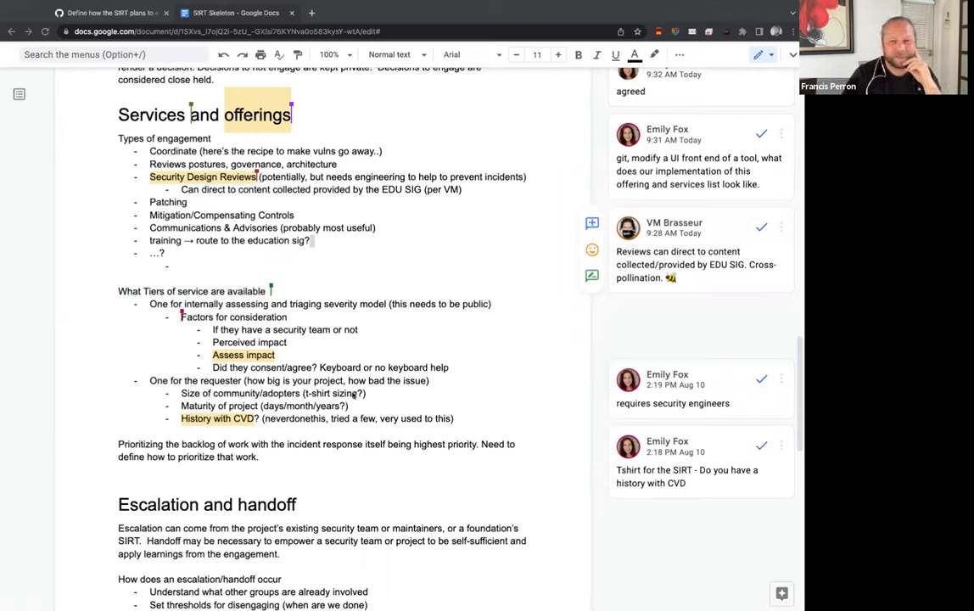
{"action": "mouse_move", "coordinate": [375, 412]}
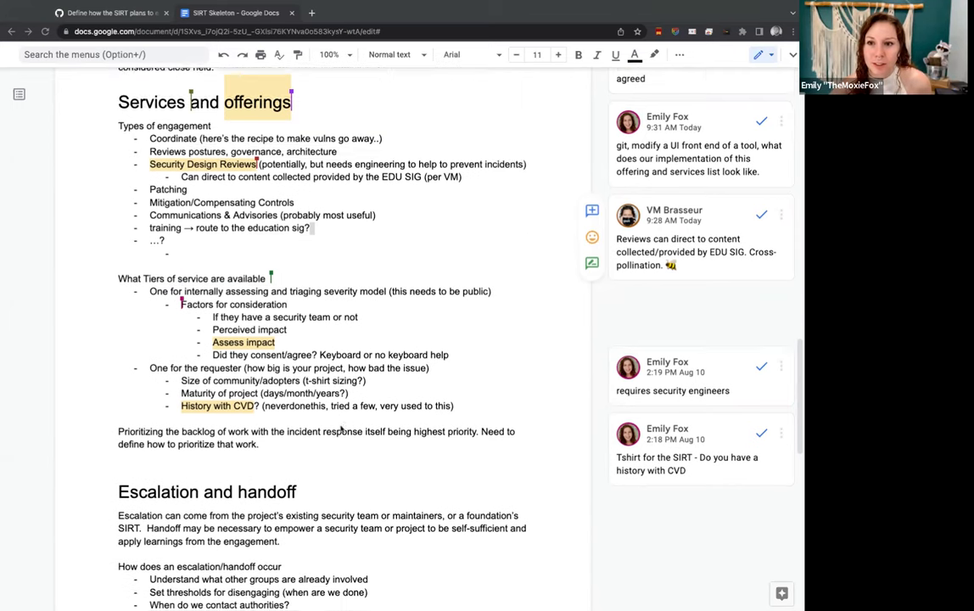
{"action": "scroll", "scroll_direction": "down", "scroll_amount": 3}
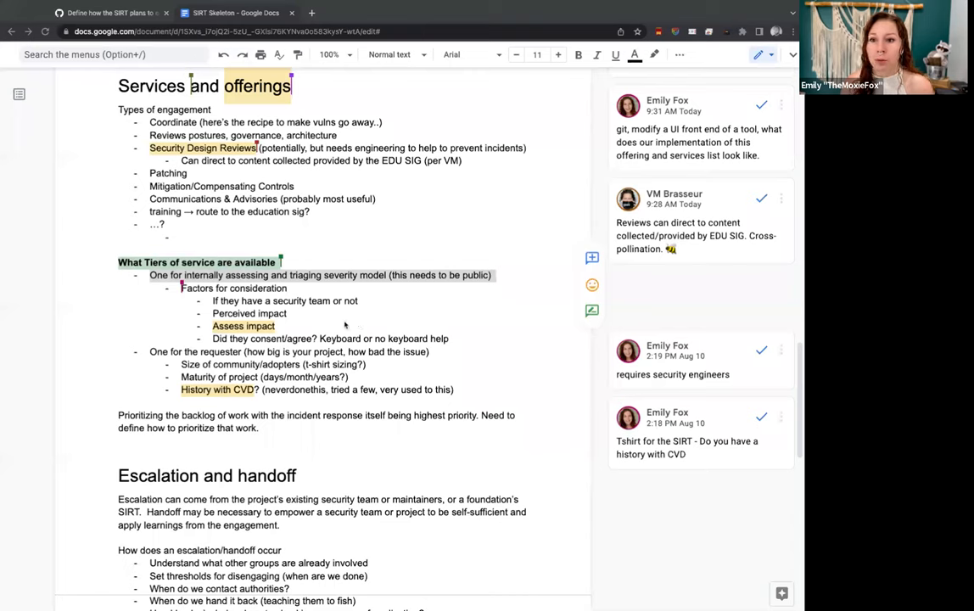
Step: Suggest triage factor bullets on downstream penetration and coordination parties
{"action": "left_click_drag", "start_coordinate": [150, 275], "coordinate": [492, 275]}
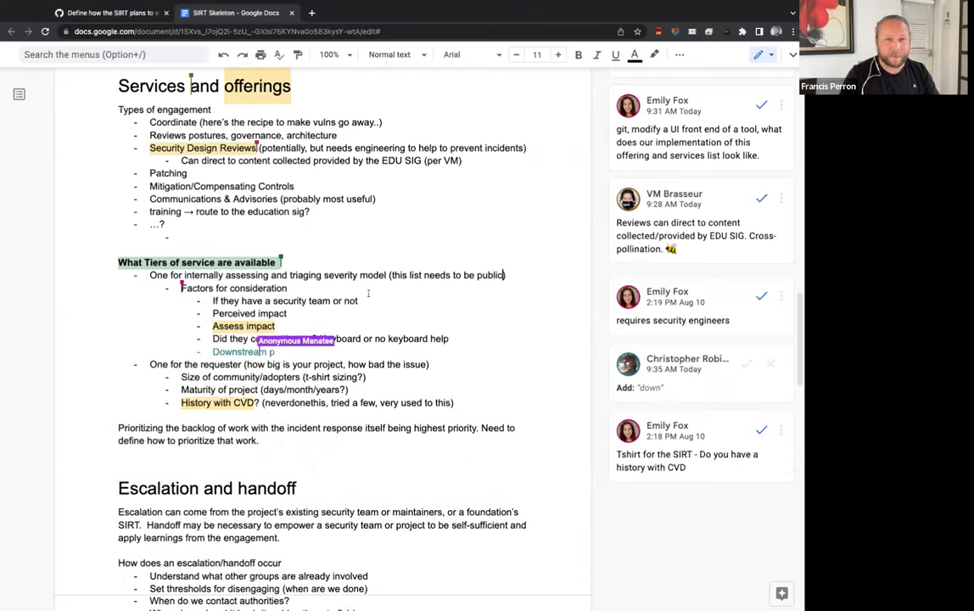
{"action": "type", "text": "enetration"}
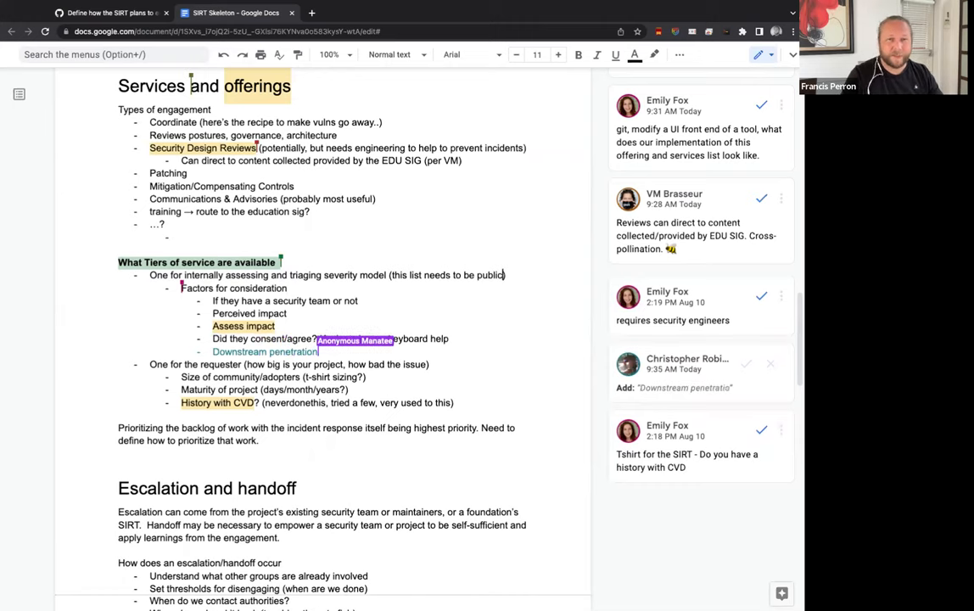
{"action": "type", "text": "/consumption of component"}
{"action": "type", "text": "# of parties required for coordination"}
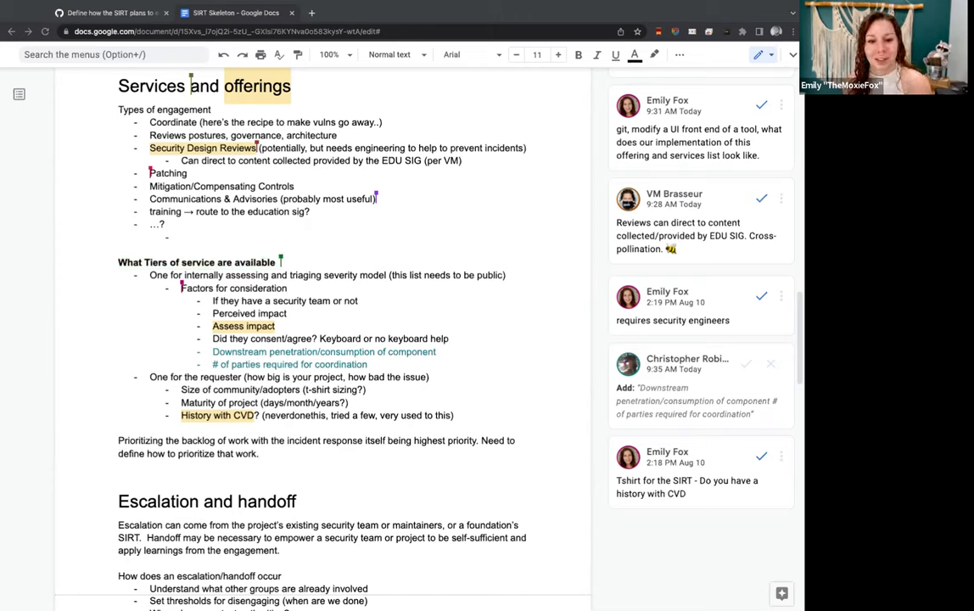
{"action": "mouse_move", "coordinate": [435, 428]}
{"action": "type", "text": "What is required to resolve issue?"}
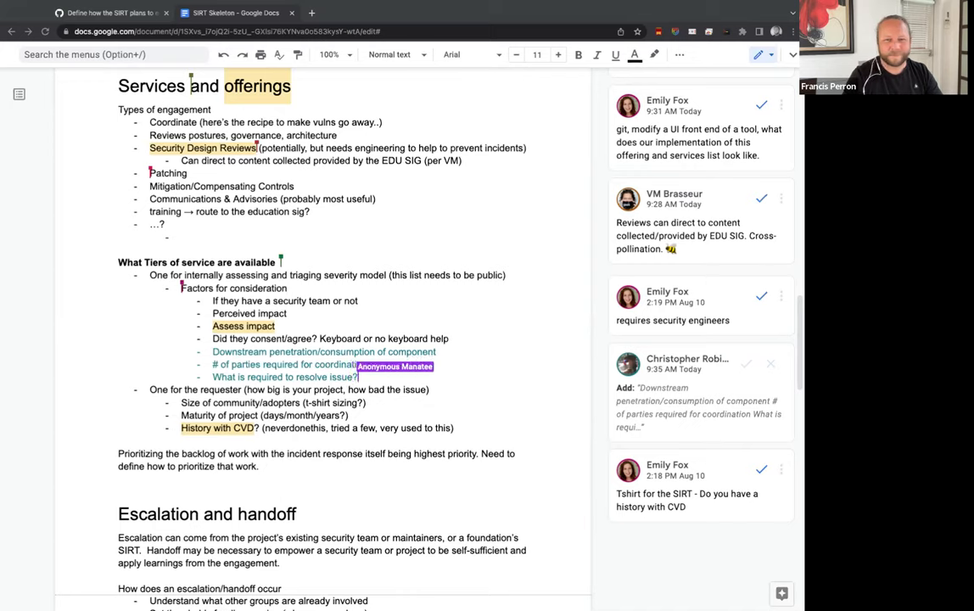
Step: Suggest bullets 'What is required to resolve issue? (complexity...)' and 'Researcher or other external public disclosure timing'
{"action": "type", "text": "(complexity)"}
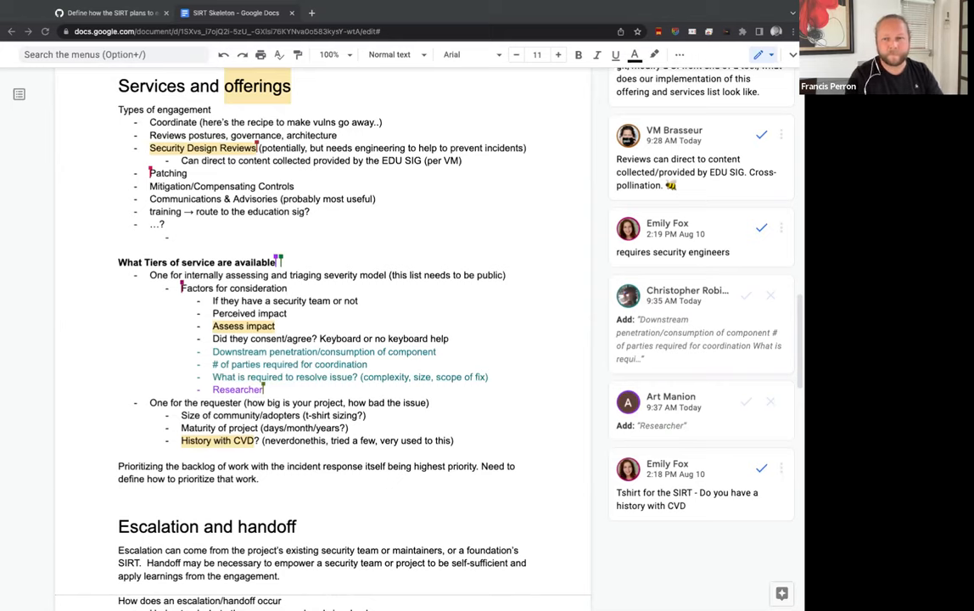
{"action": "type", "text": "or other external public disclosure timing"}
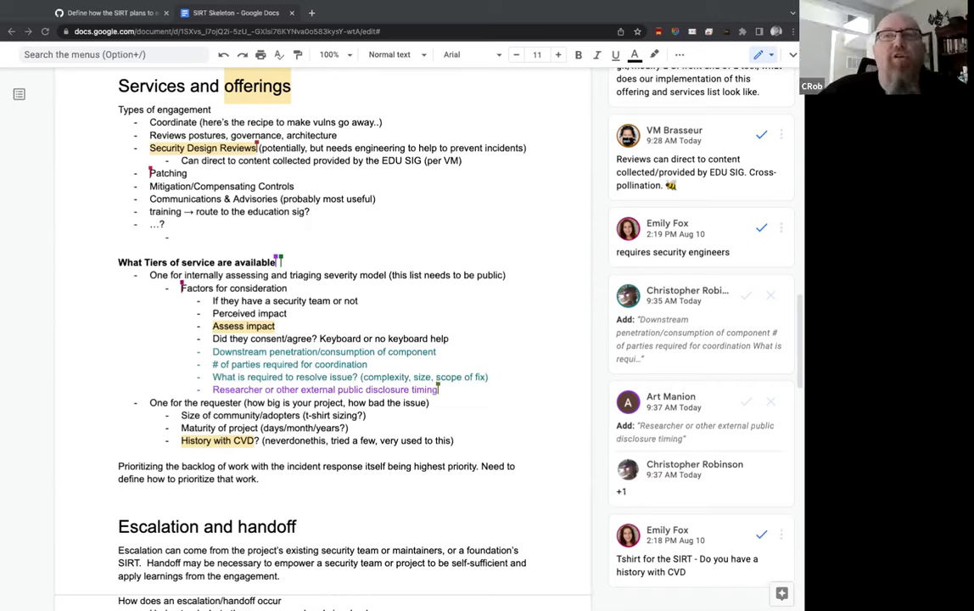
Step: Scroll past the tiers list down to the Escalation and handoff heading and its bullets
{"action": "scroll", "scroll_direction": "down", "scroll_amount": 3}
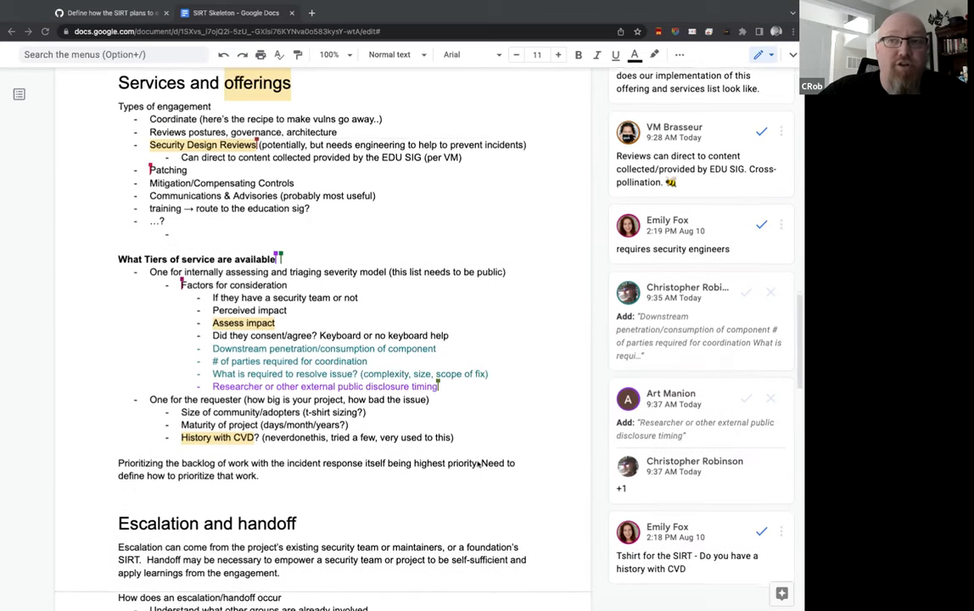
{"action": "scroll", "scroll_direction": "down", "scroll_amount": 3}
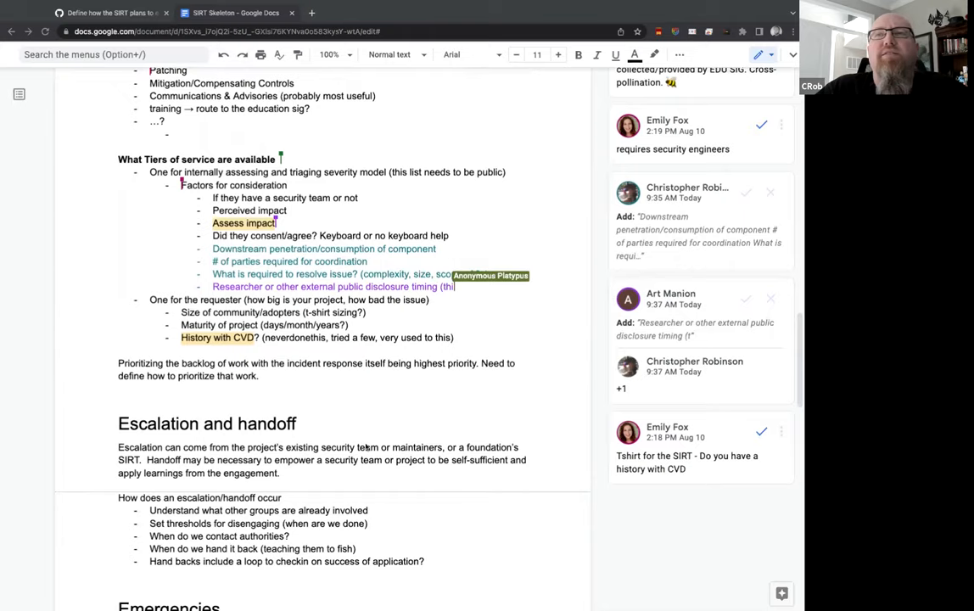
{"action": "scroll", "scroll_direction": "down", "scroll_amount": 3}
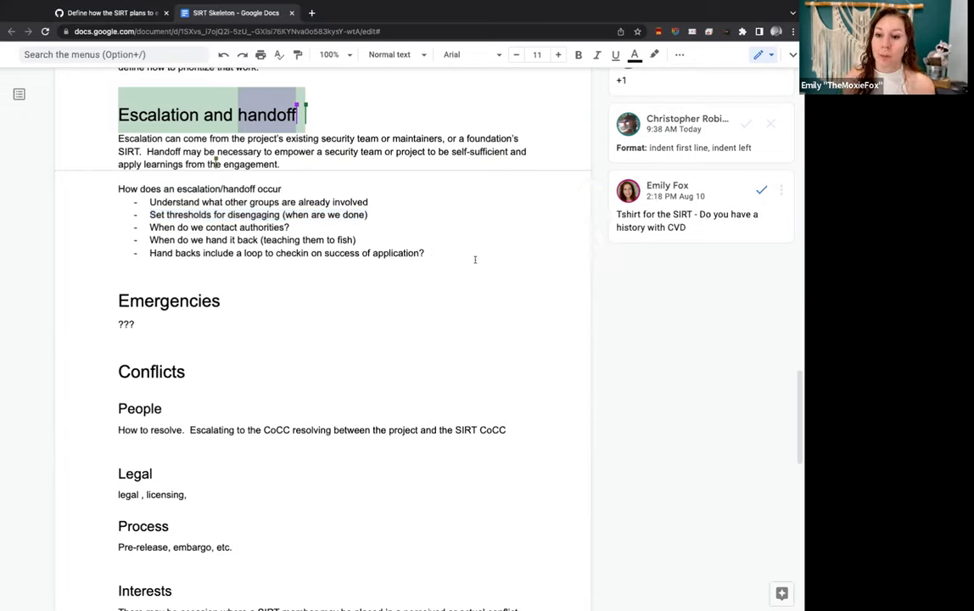
Step: Suggest a 'Phased Disengagement?' bullet with an indented '30d checkins?' sub-point
{"action": "type", "text": "Phased Disengagement?"}
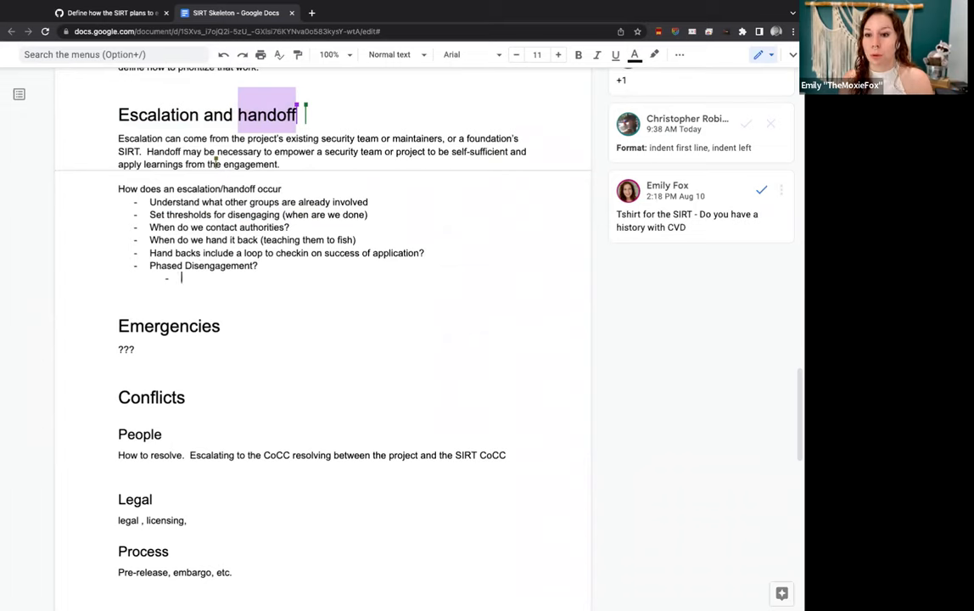
{"action": "type", "text": "30d checkins?"}
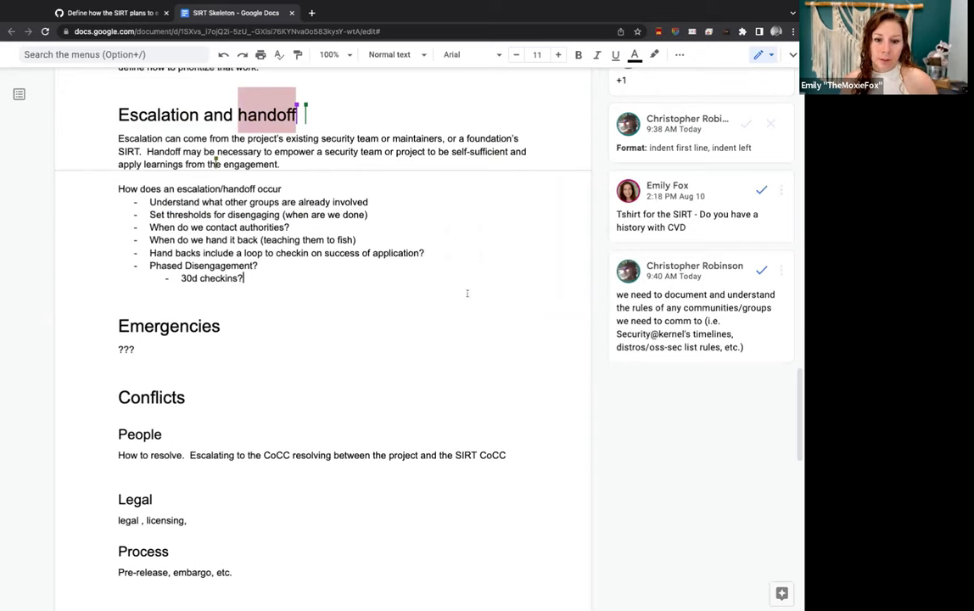
{"action": "mouse_move", "coordinate": [448, 329]}
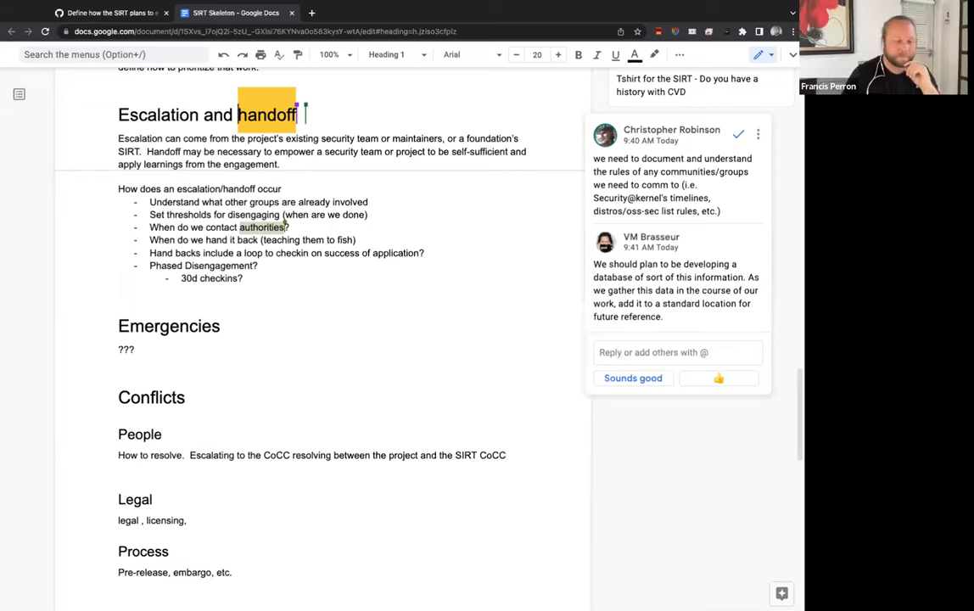
Step: Move on and select the Emergencies heading below the escalation list
{"action": "scroll", "scroll_direction": "down", "scroll_amount": 3}
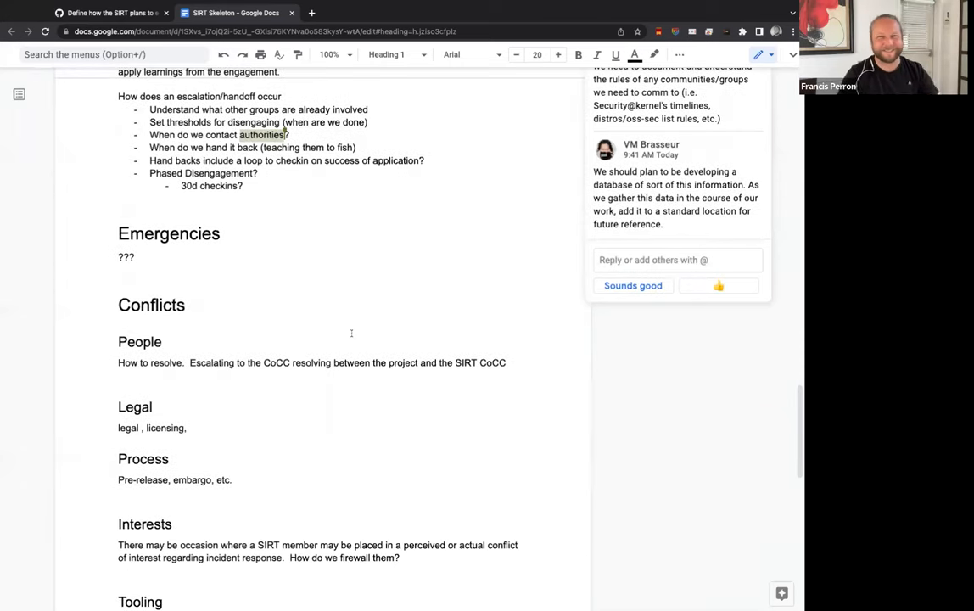
{"action": "double_click", "coordinate": [168, 234]}
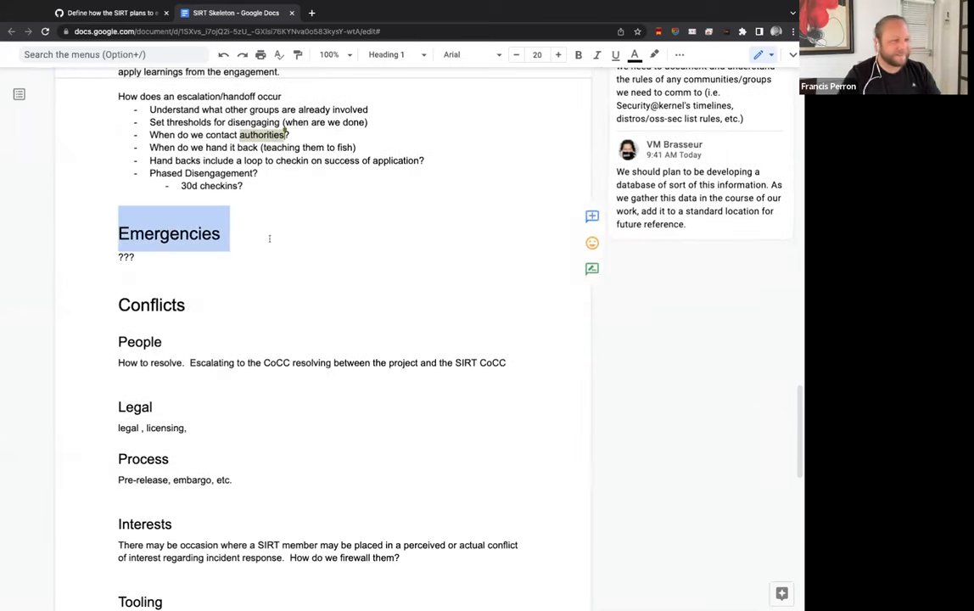